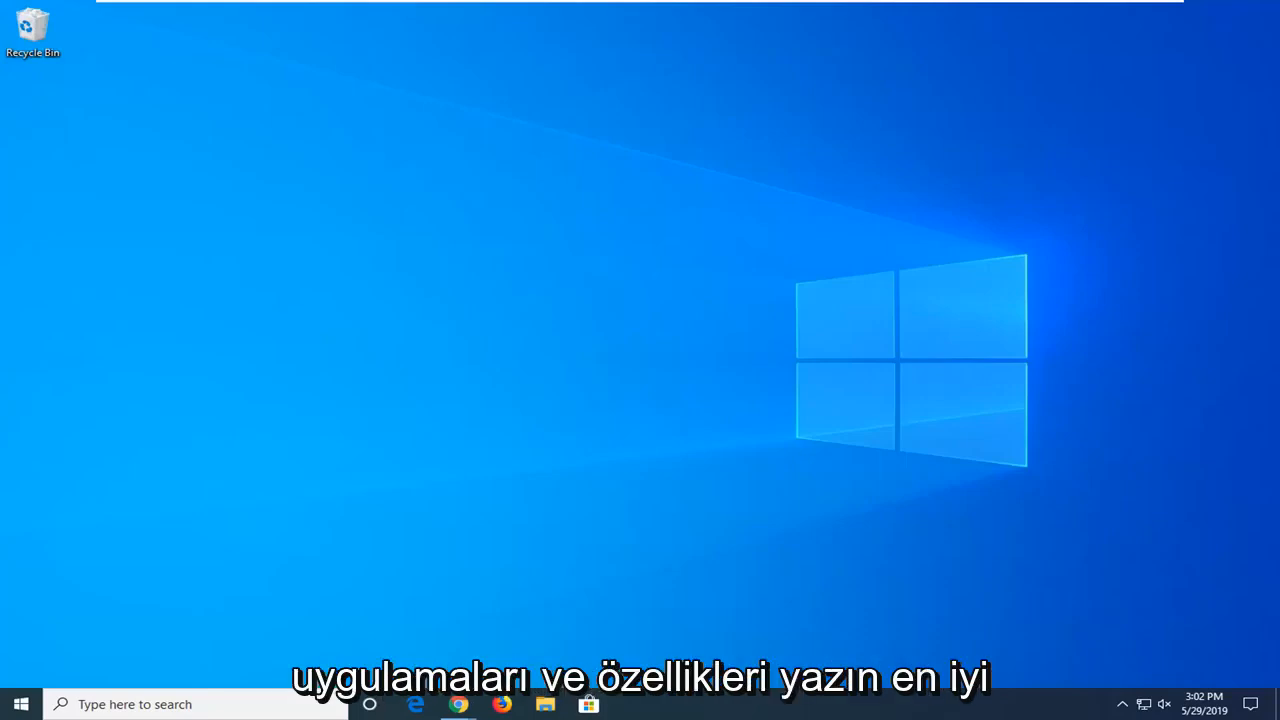
- Search the Start menu for 'apps and features' so Apps & features shows as best match
{"action": "left_click", "coordinate": [20, 704]}
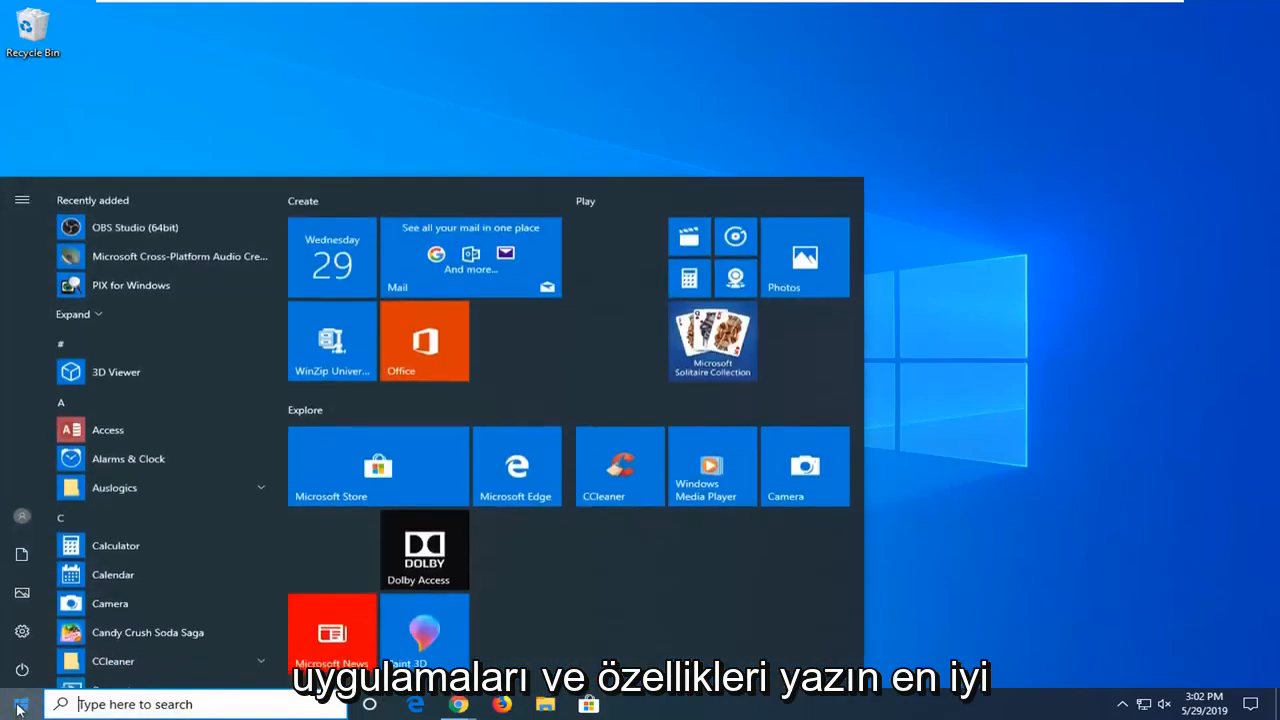
{"action": "left_click", "coordinate": [16, 704]}
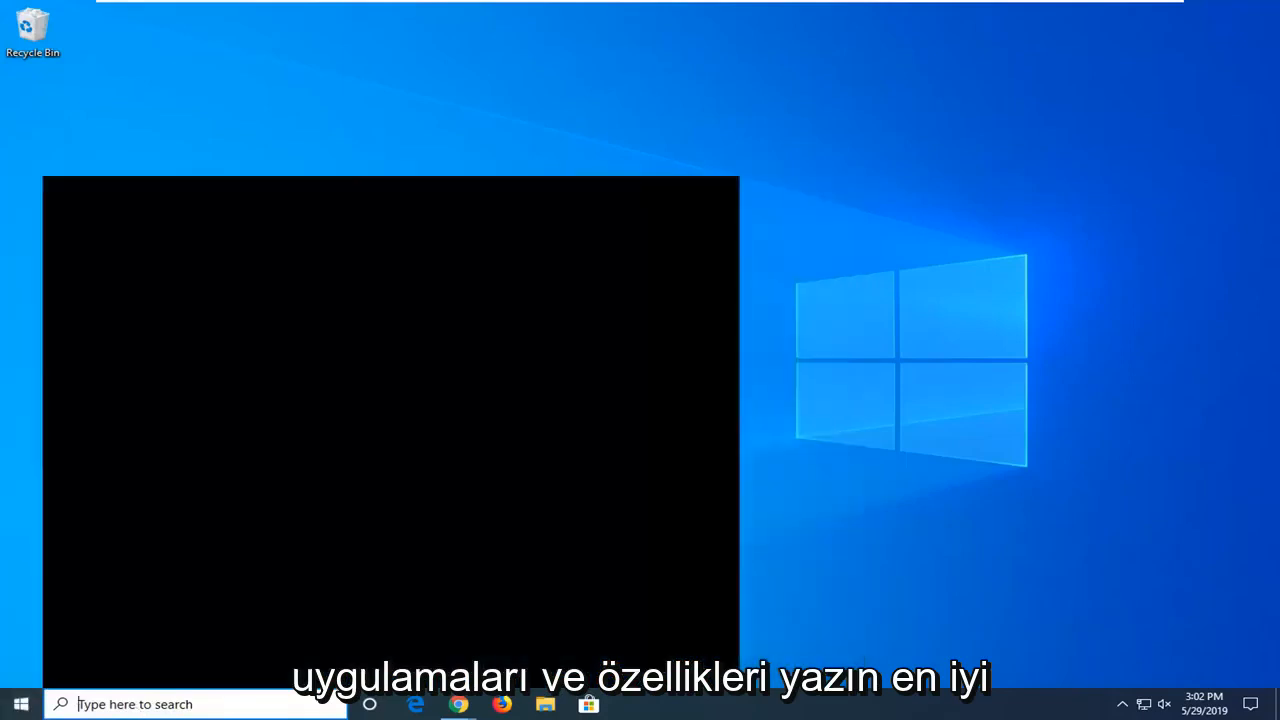
{"action": "type", "text": "apps and features"}
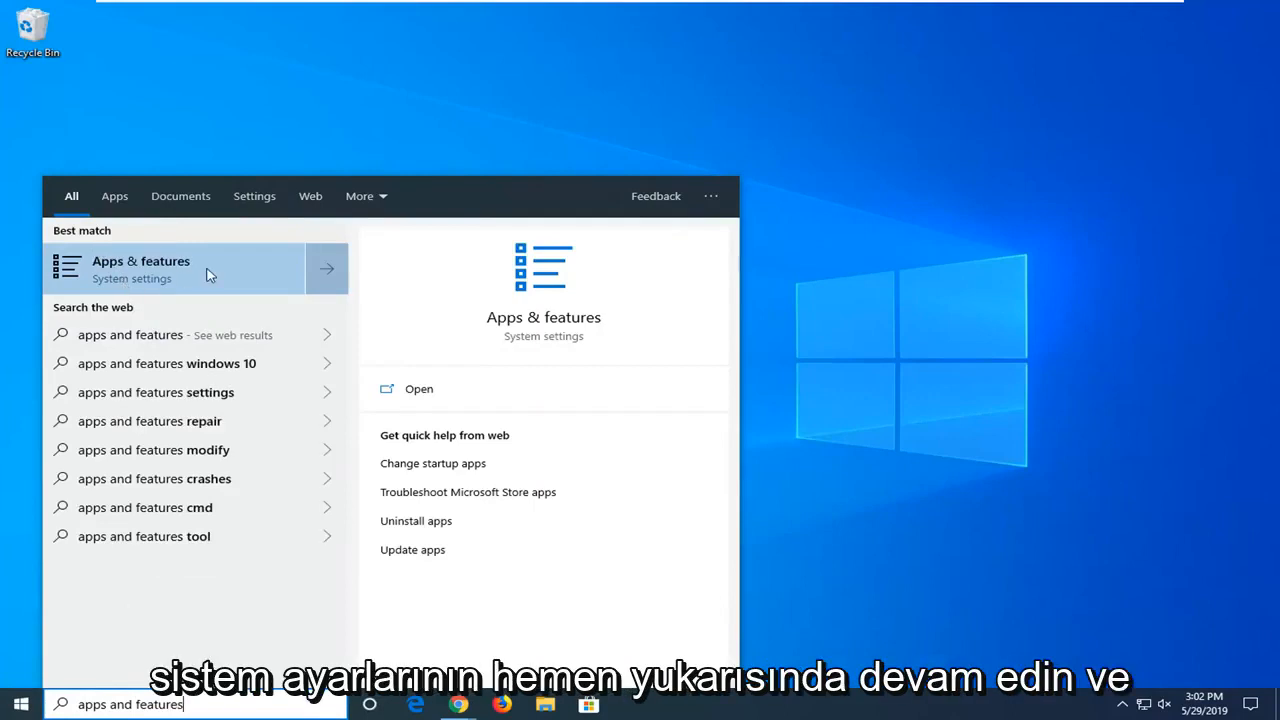
- In Apps & features, filter the list by 'store' and expand the Microsoft Store entry
{"action": "left_click", "coordinate": [140, 268]}
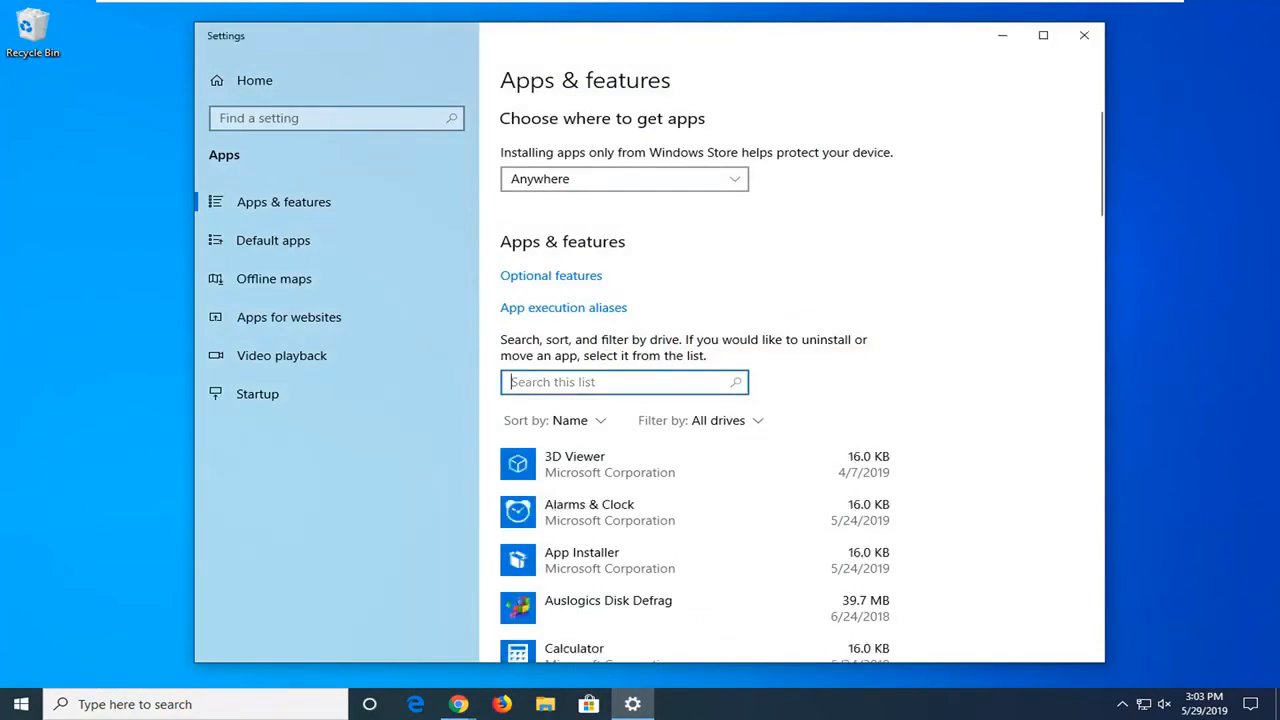
{"action": "type", "text": "s"}
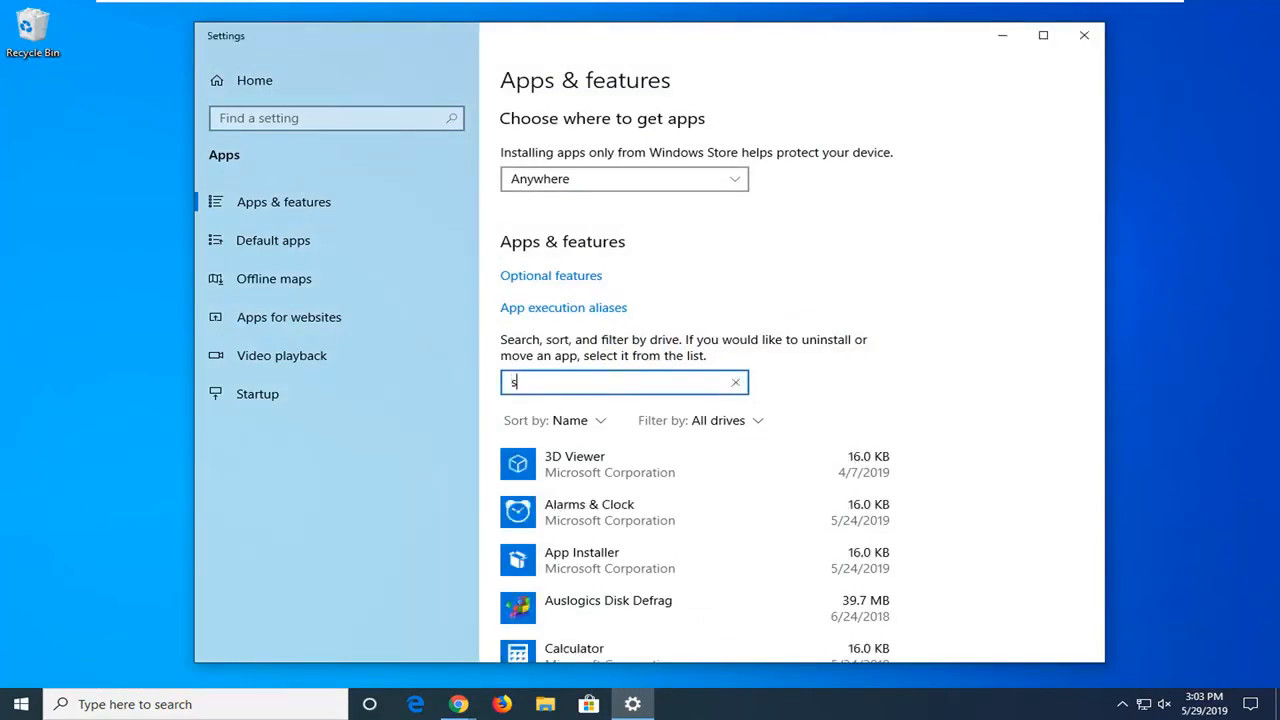
{"action": "type", "text": "tore"}
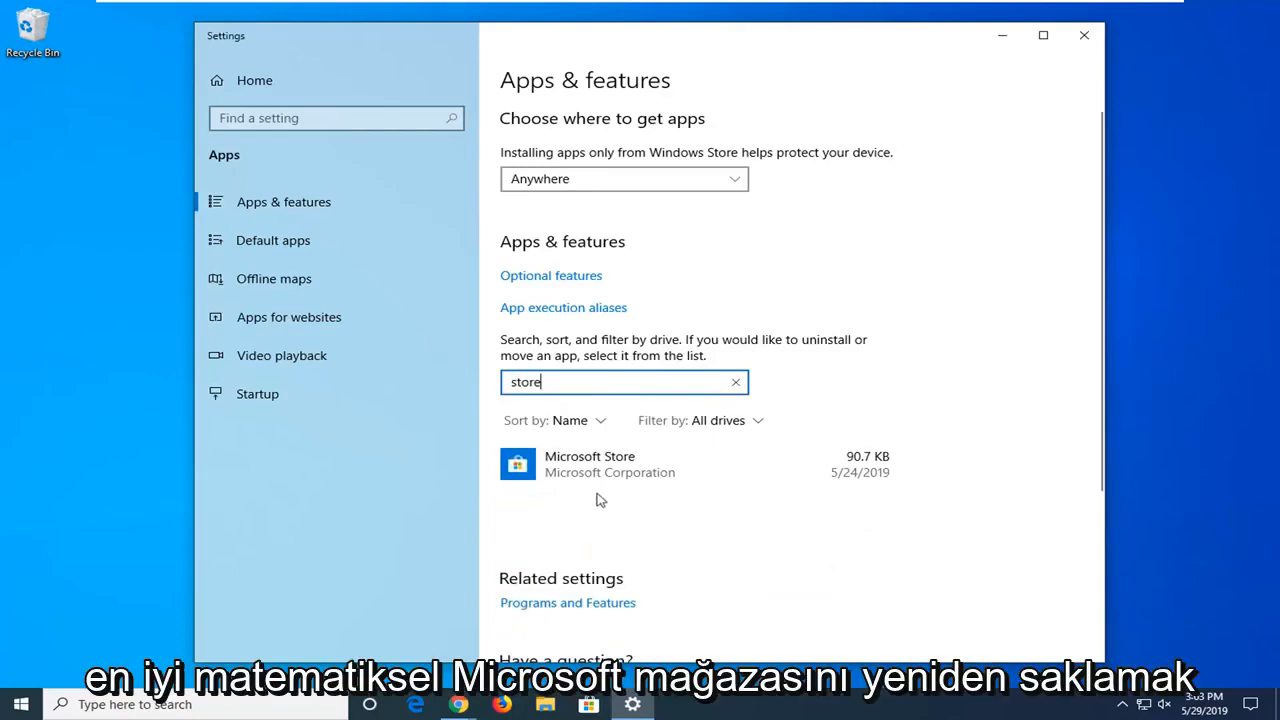
{"action": "left_click", "coordinate": [588, 464]}
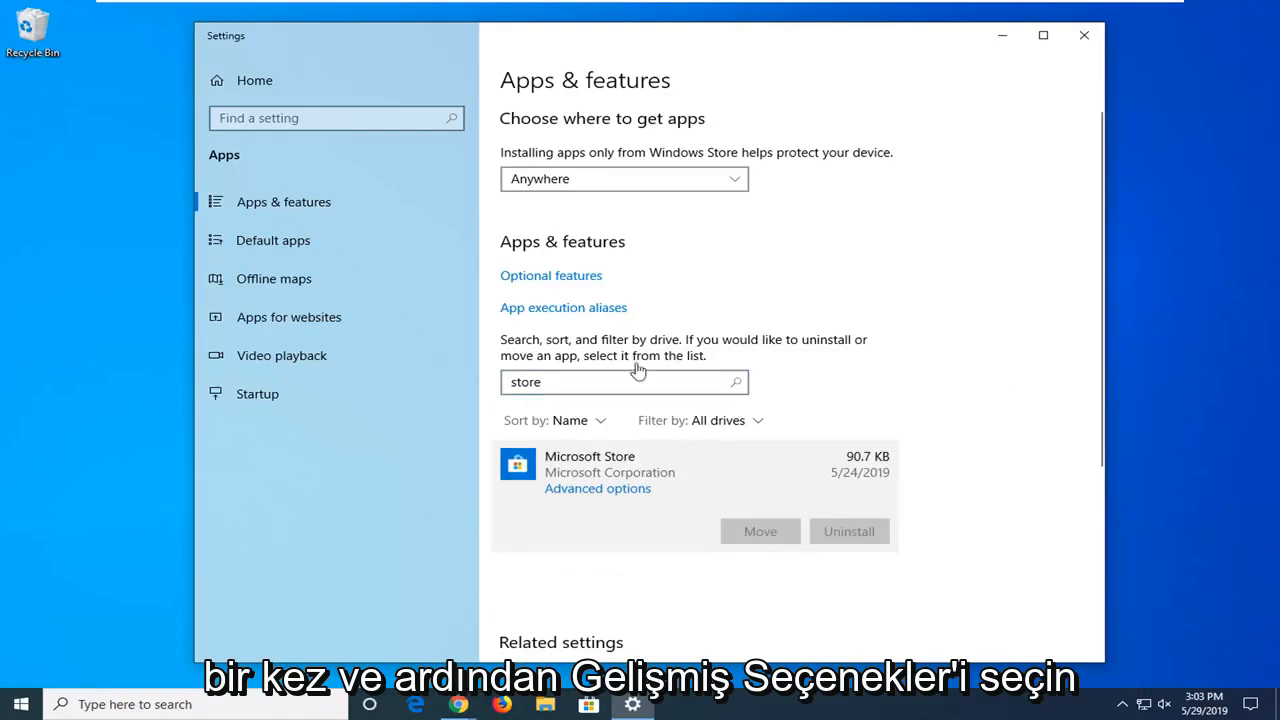
- Reset Microsoft Store from its Advanced options, confirm the reset, and close Settings
{"action": "left_click", "coordinate": [596, 488]}
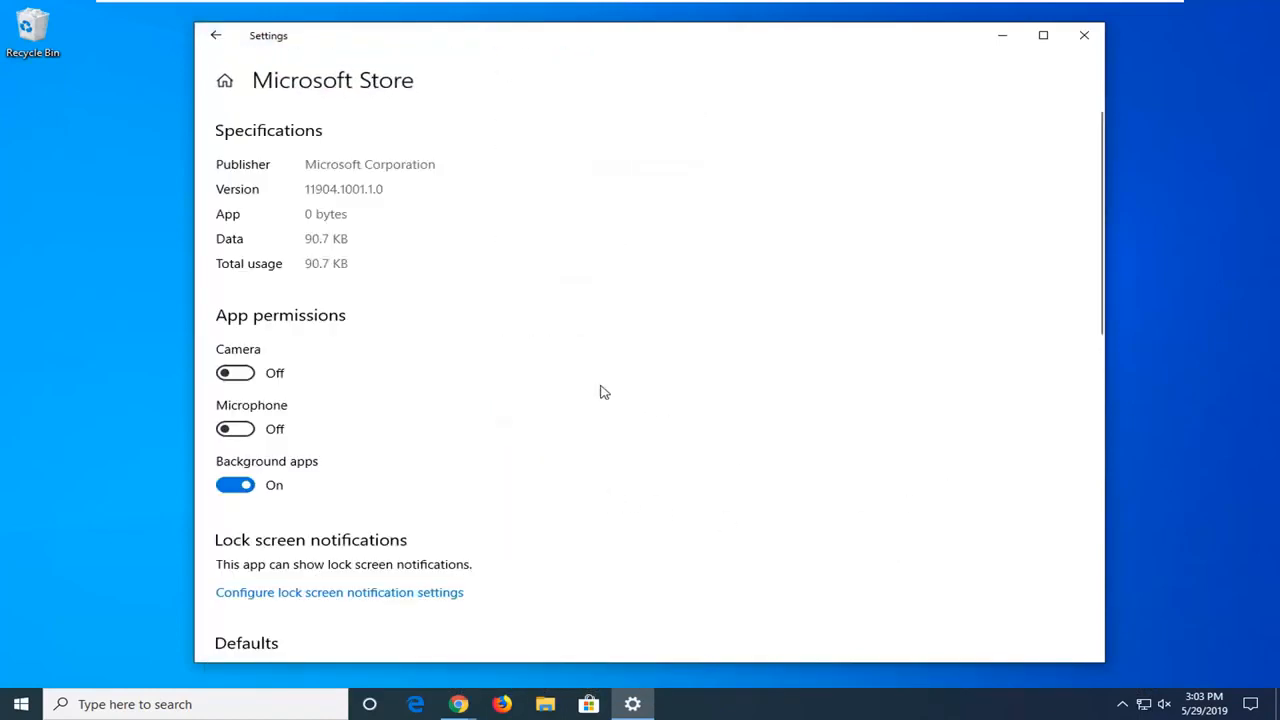
{"action": "scroll", "scroll_direction": "down", "scroll_amount": 3}
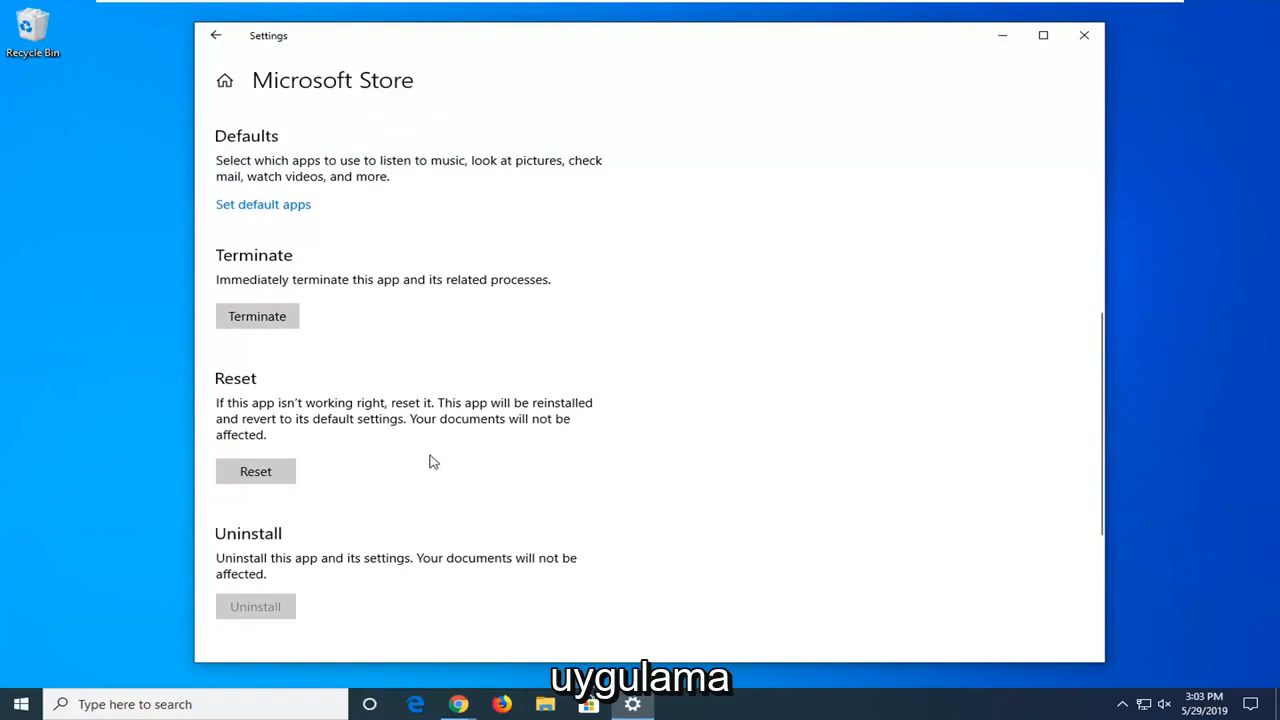
{"action": "mouse_move", "coordinate": [270, 430]}
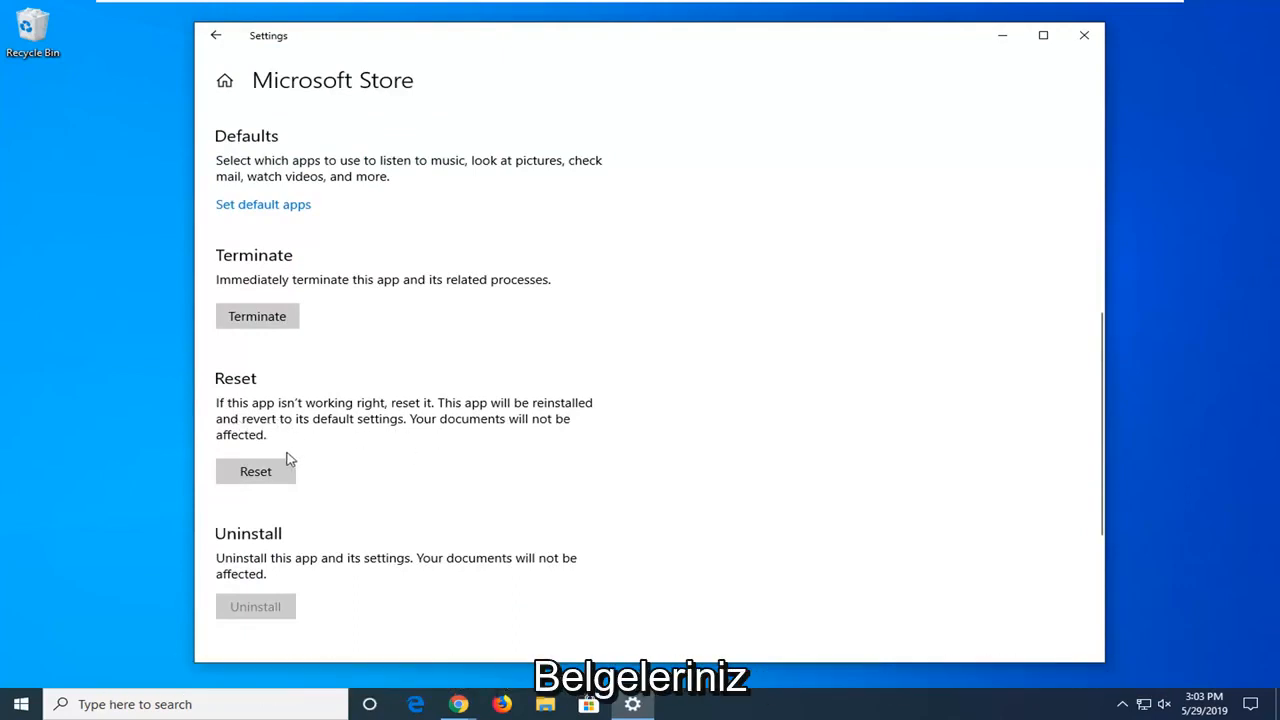
{"action": "left_click", "coordinate": [256, 472]}
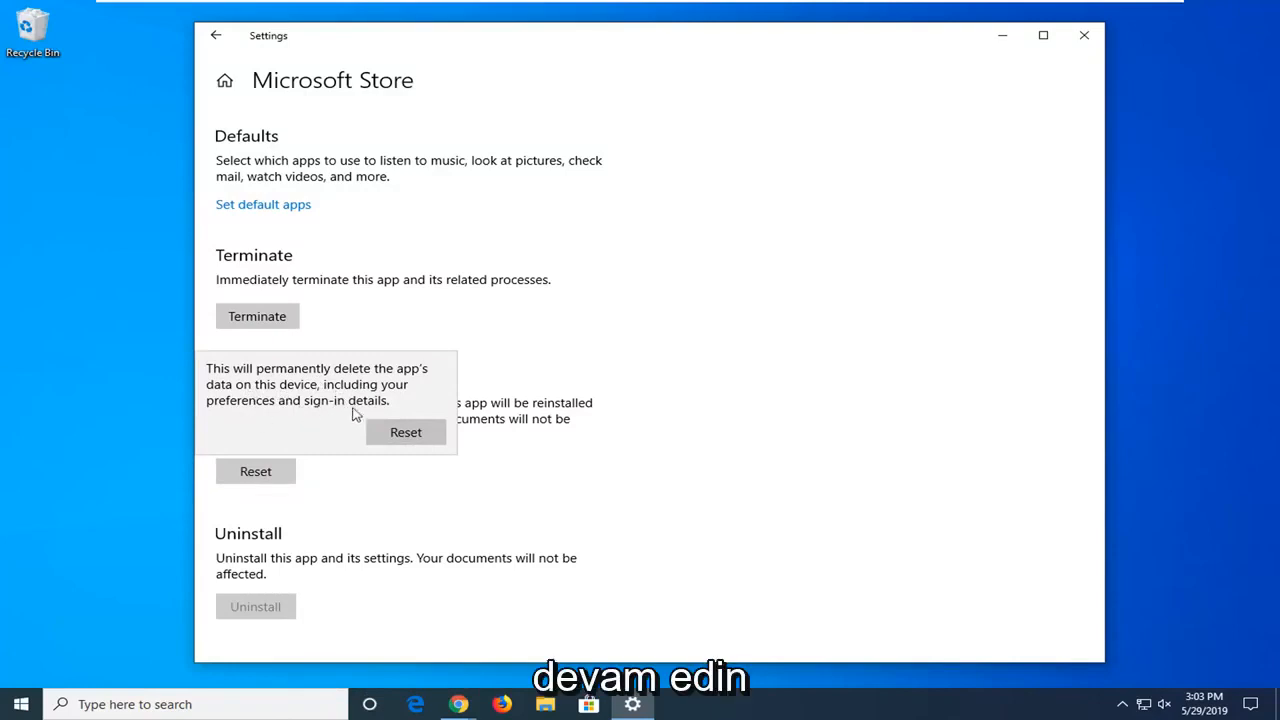
{"action": "left_click", "coordinate": [404, 432]}
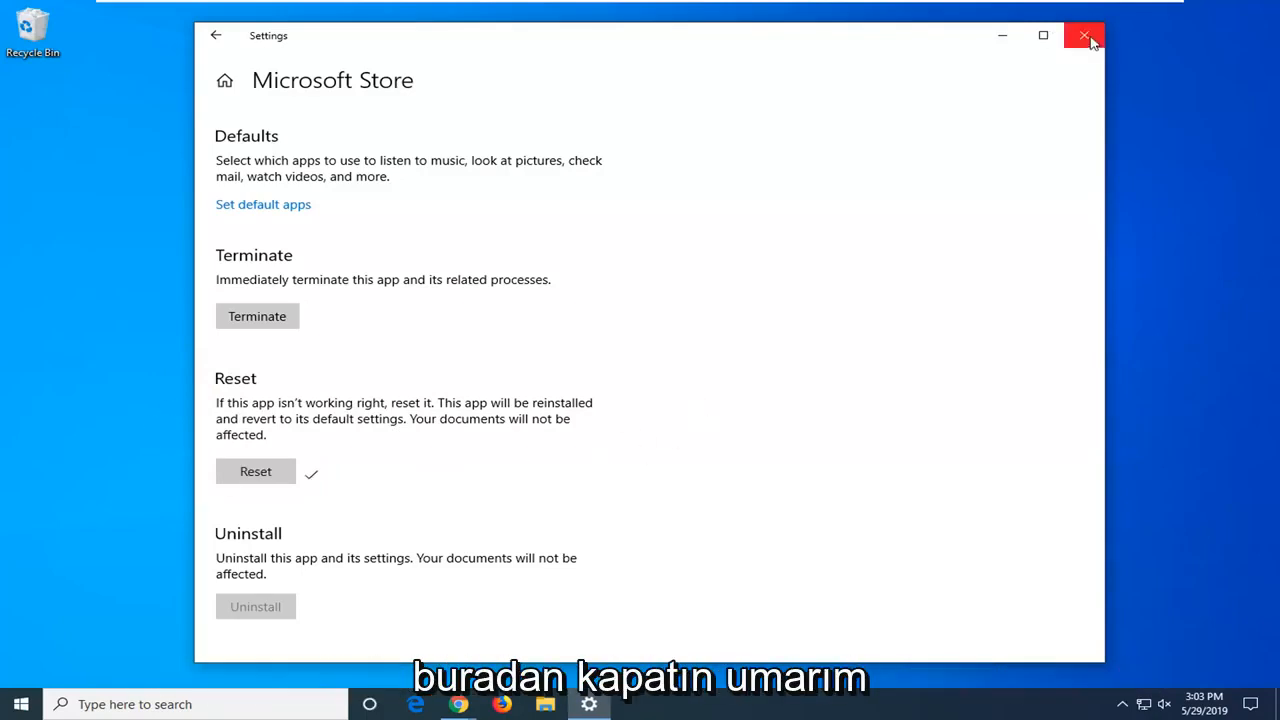
{"action": "left_click", "coordinate": [1084, 36]}
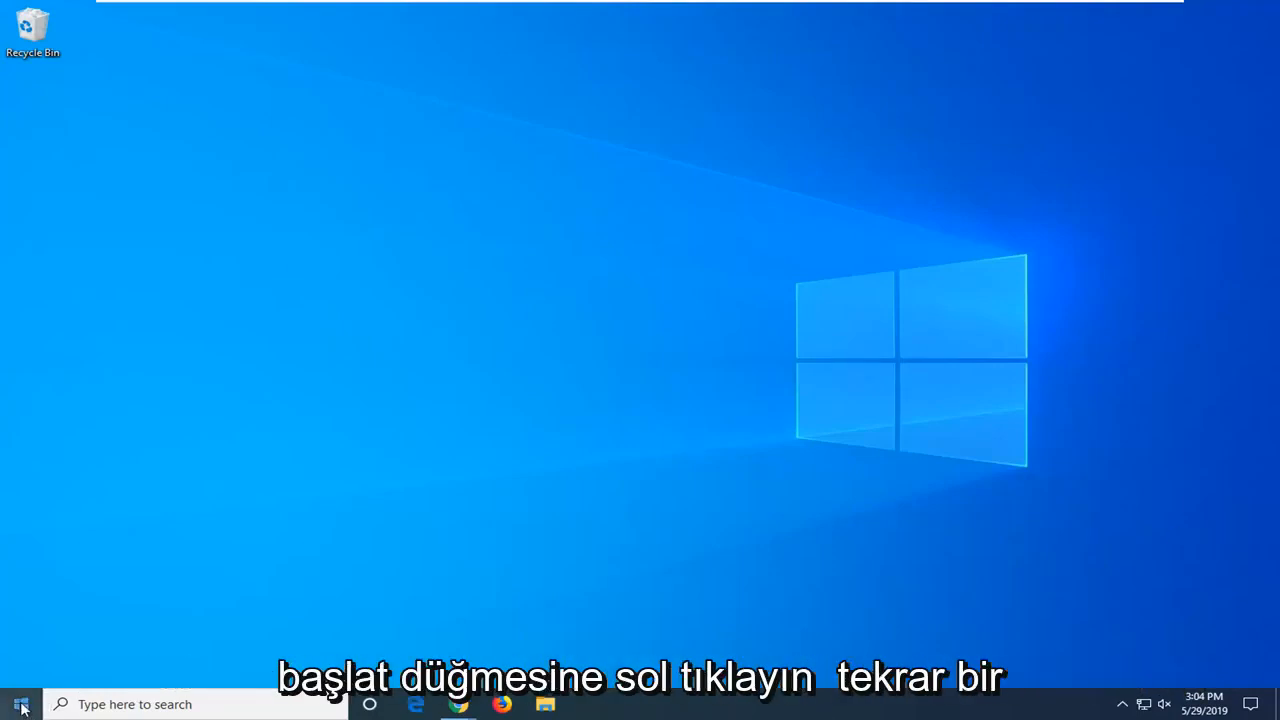
- Search Start for 'regedit' and run Registry Editor as administrator, accepting the UAC prompt
{"action": "left_click", "coordinate": [20, 704]}
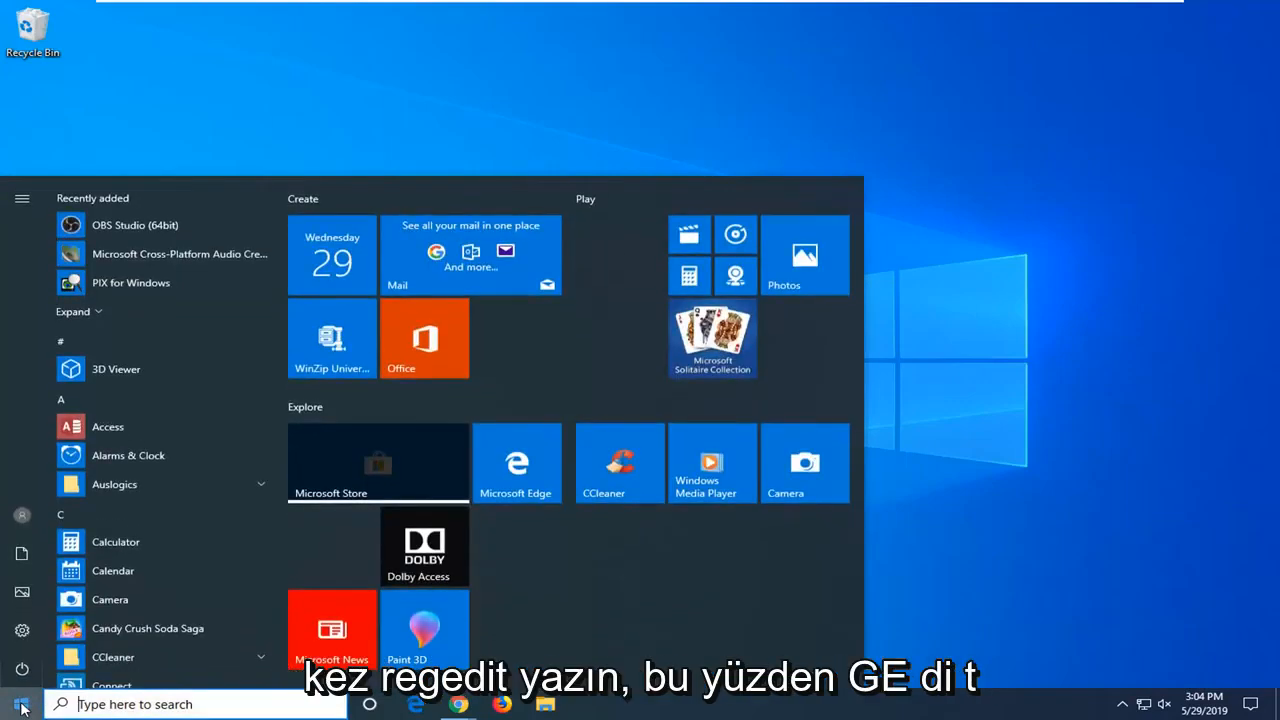
{"action": "type", "text": "regedit"}
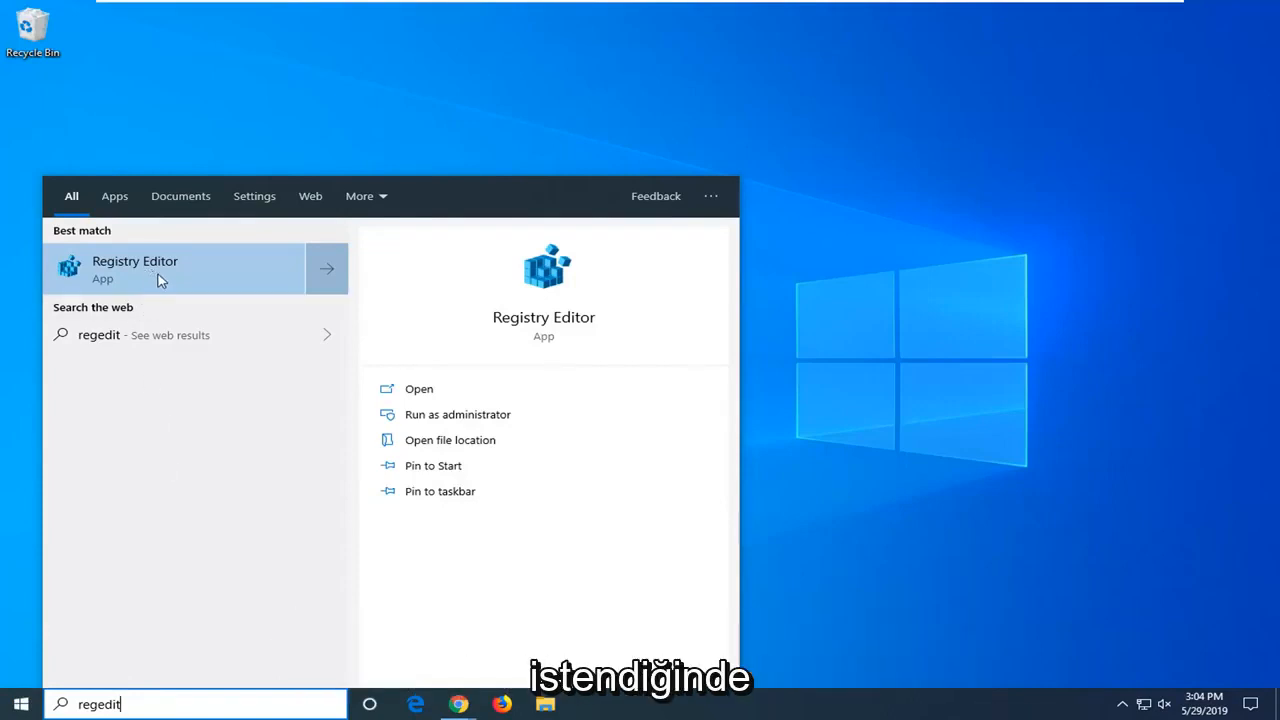
{"action": "right_click", "coordinate": [136, 268]}
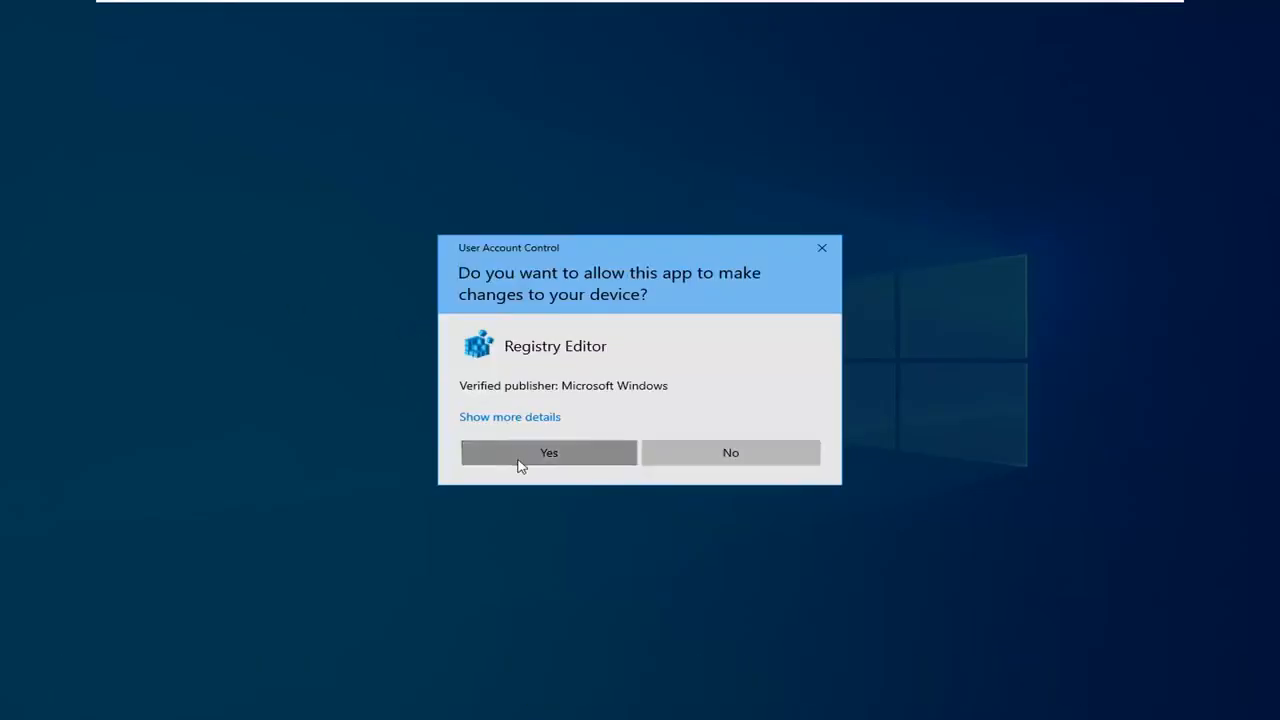
{"action": "left_click", "coordinate": [548, 452]}
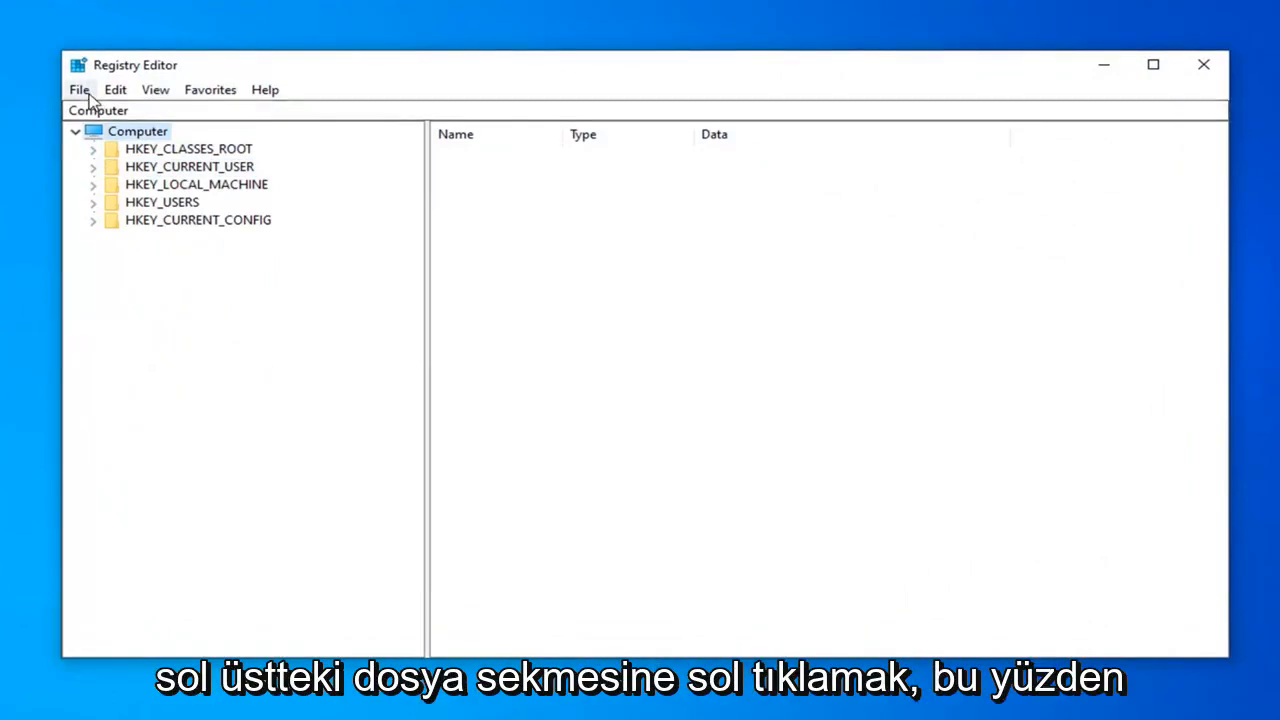
- Export the entire registry (range All) as a backup registration file in Documents
{"action": "left_click", "coordinate": [78, 88]}
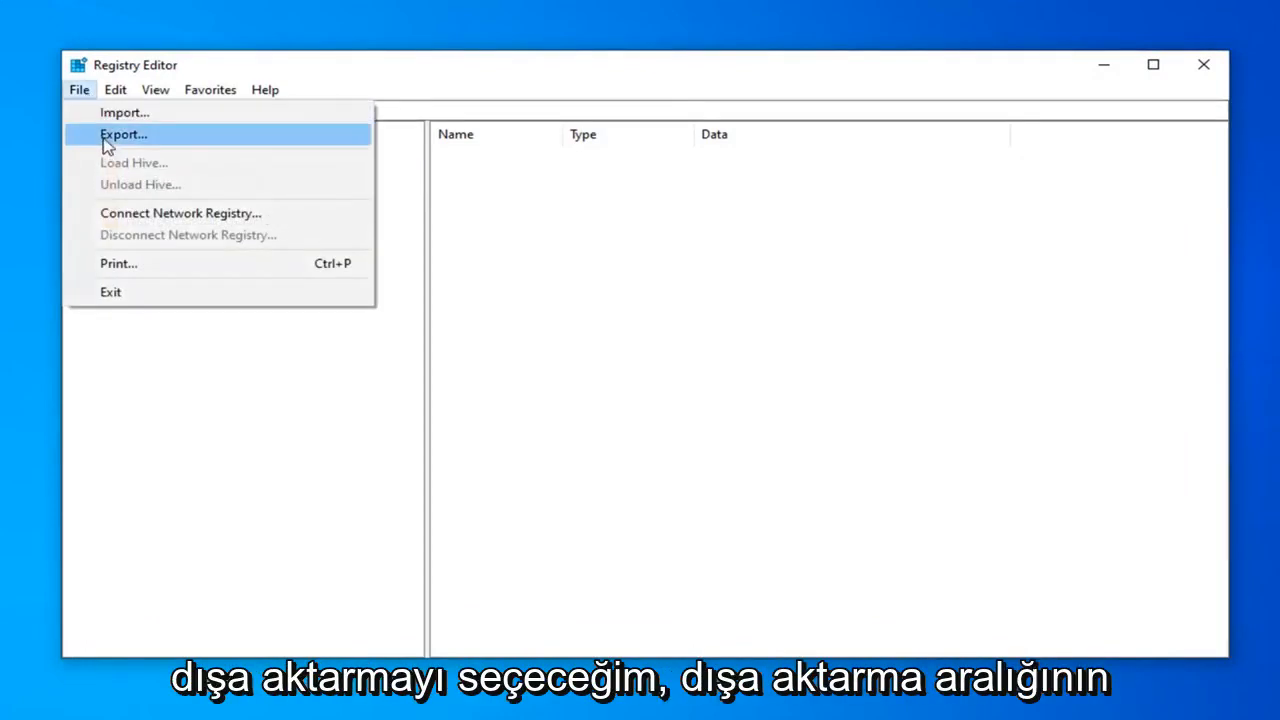
{"action": "left_click", "coordinate": [124, 134]}
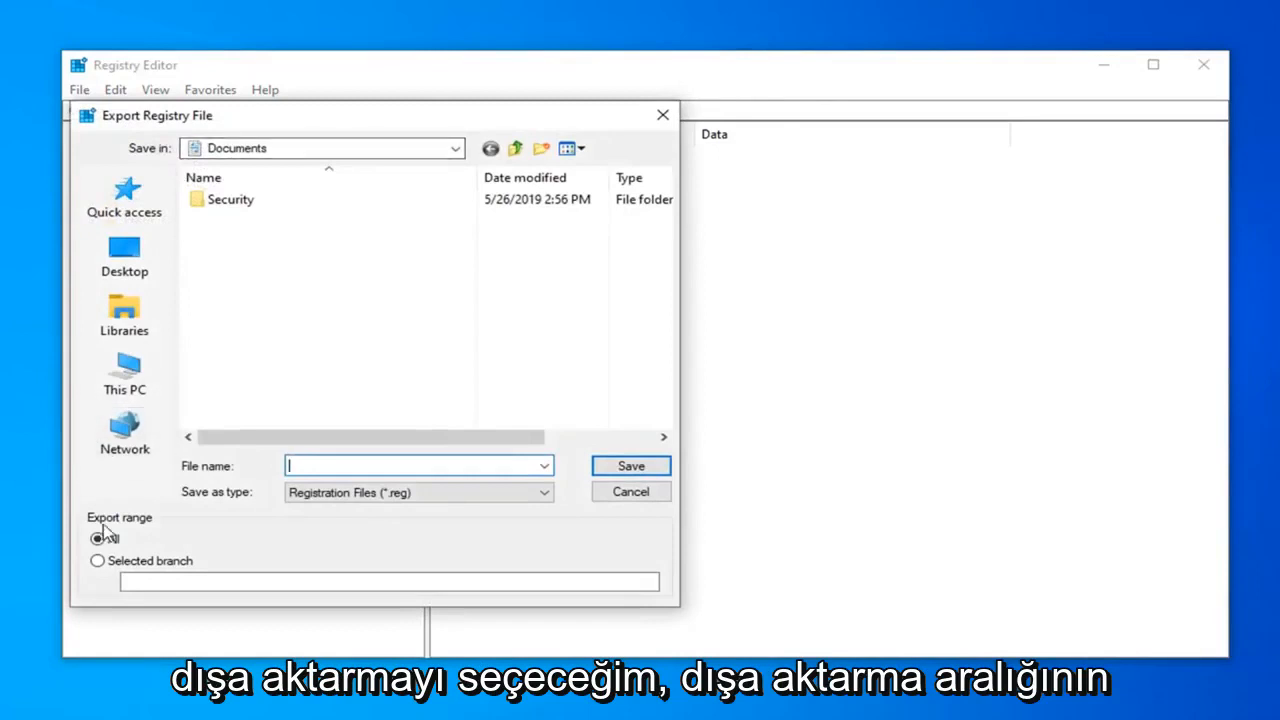
{"action": "left_click", "coordinate": [98, 540]}
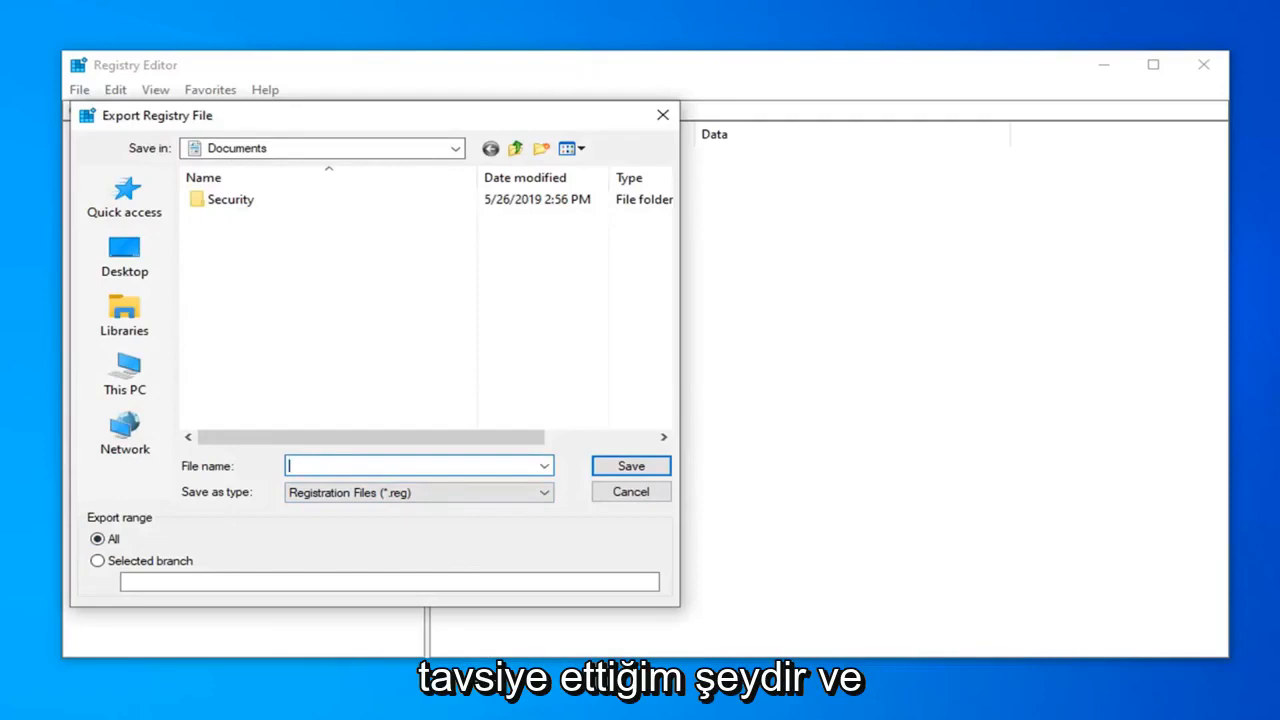
{"action": "mouse_move", "coordinate": [124, 430]}
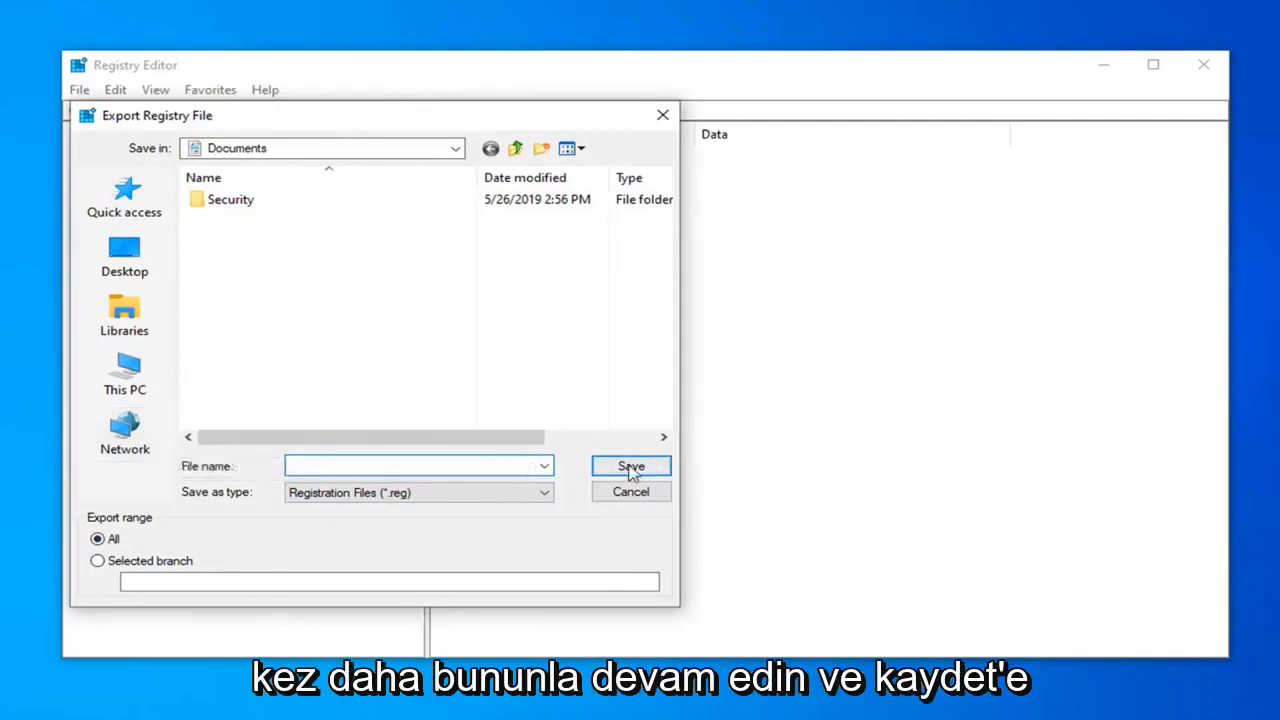
{"action": "left_click", "coordinate": [630, 466]}
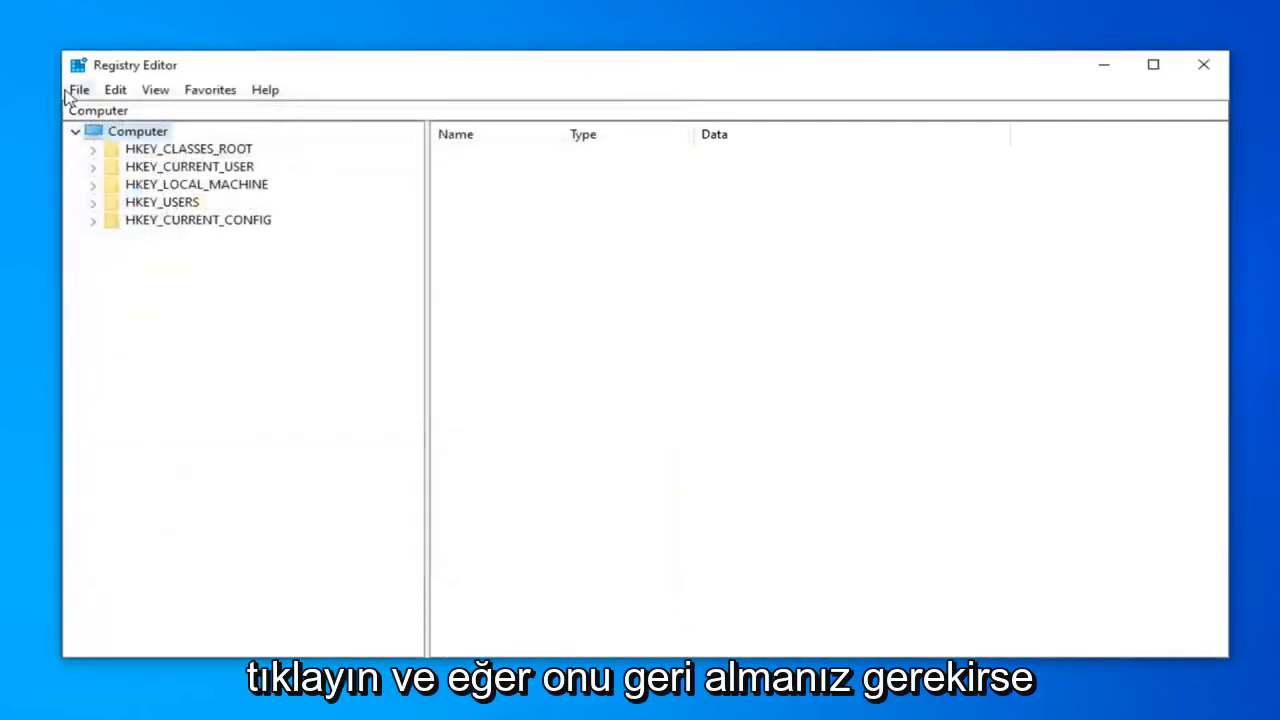
- Show the File > Import dialog where a backup could be restored, then cancel it
{"action": "left_click", "coordinate": [78, 88]}
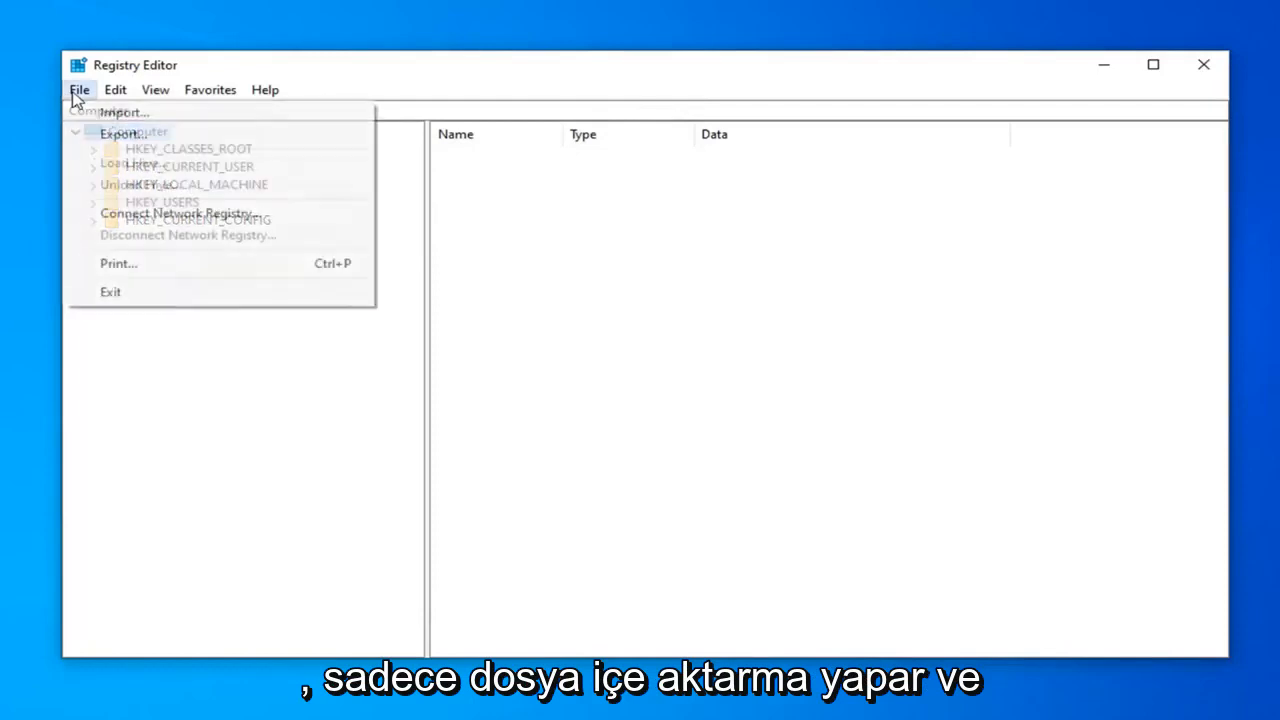
{"action": "left_click", "coordinate": [124, 112]}
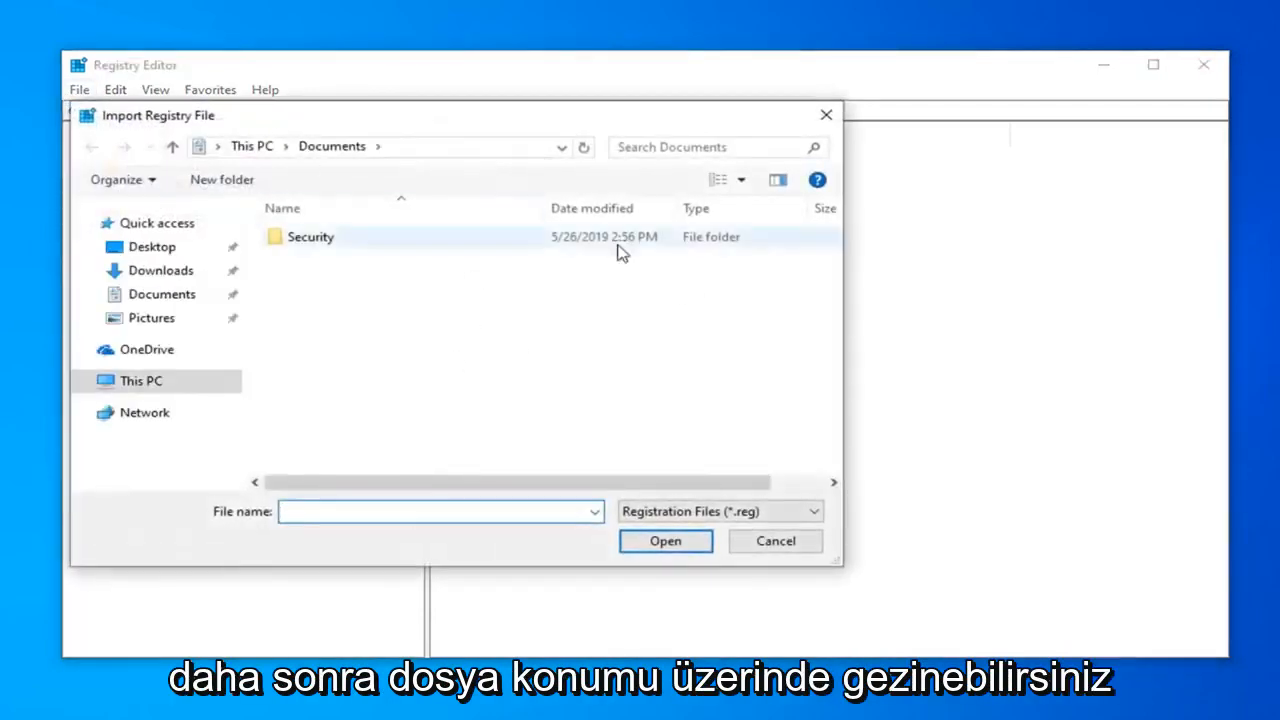
{"action": "left_click", "coordinate": [776, 540]}
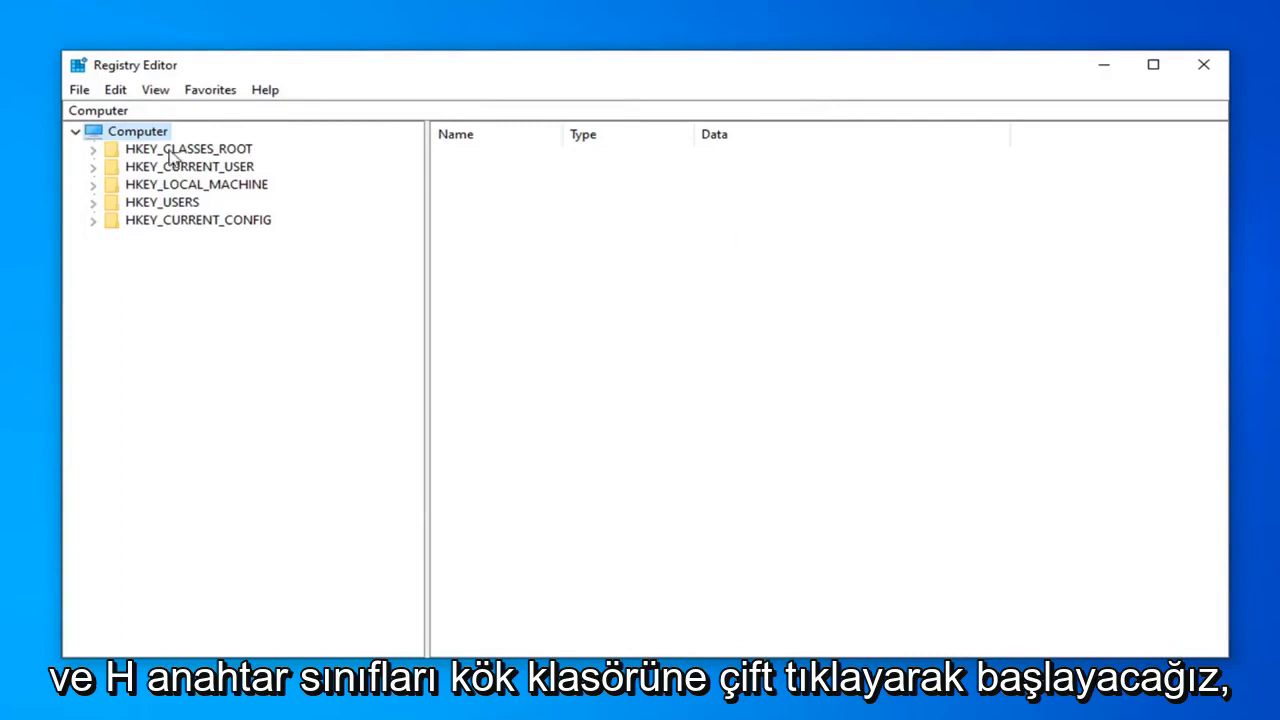
- Expand HKEY_CLASSES_ROOT and select the .exe key, whose default value reads exefile
{"action": "double_click", "coordinate": [188, 148]}
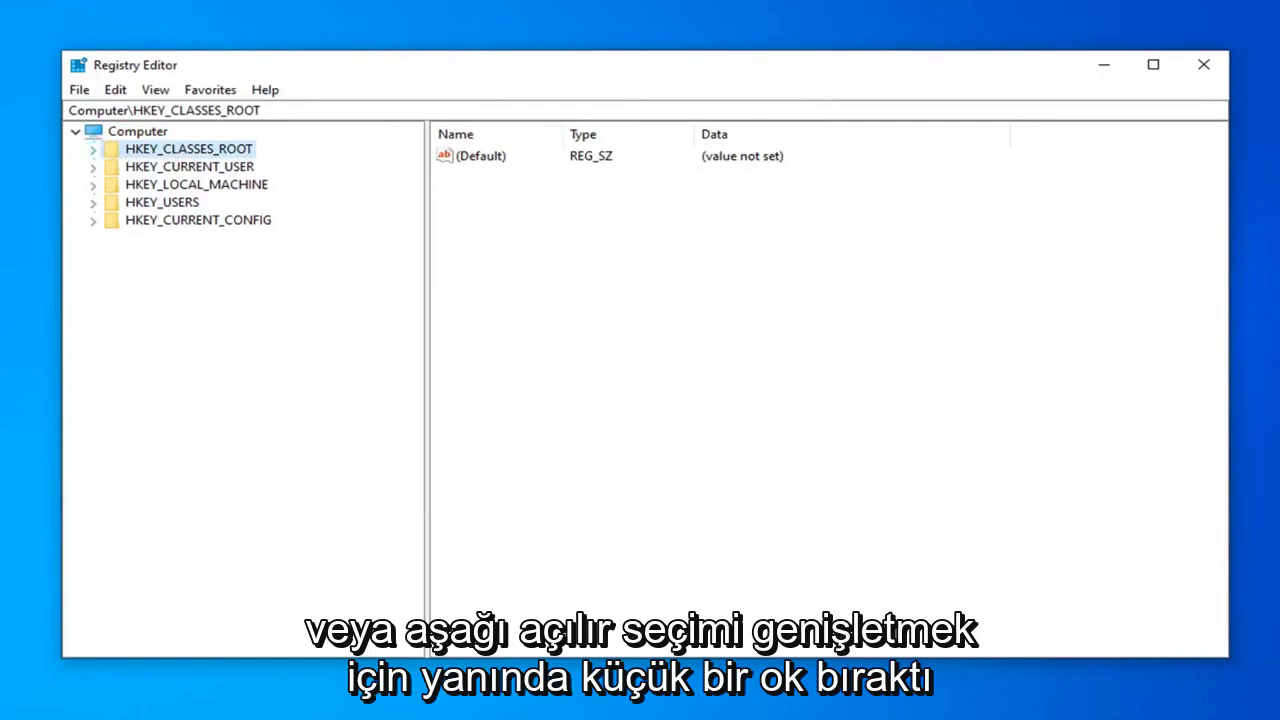
{"action": "left_click", "coordinate": [92, 148]}
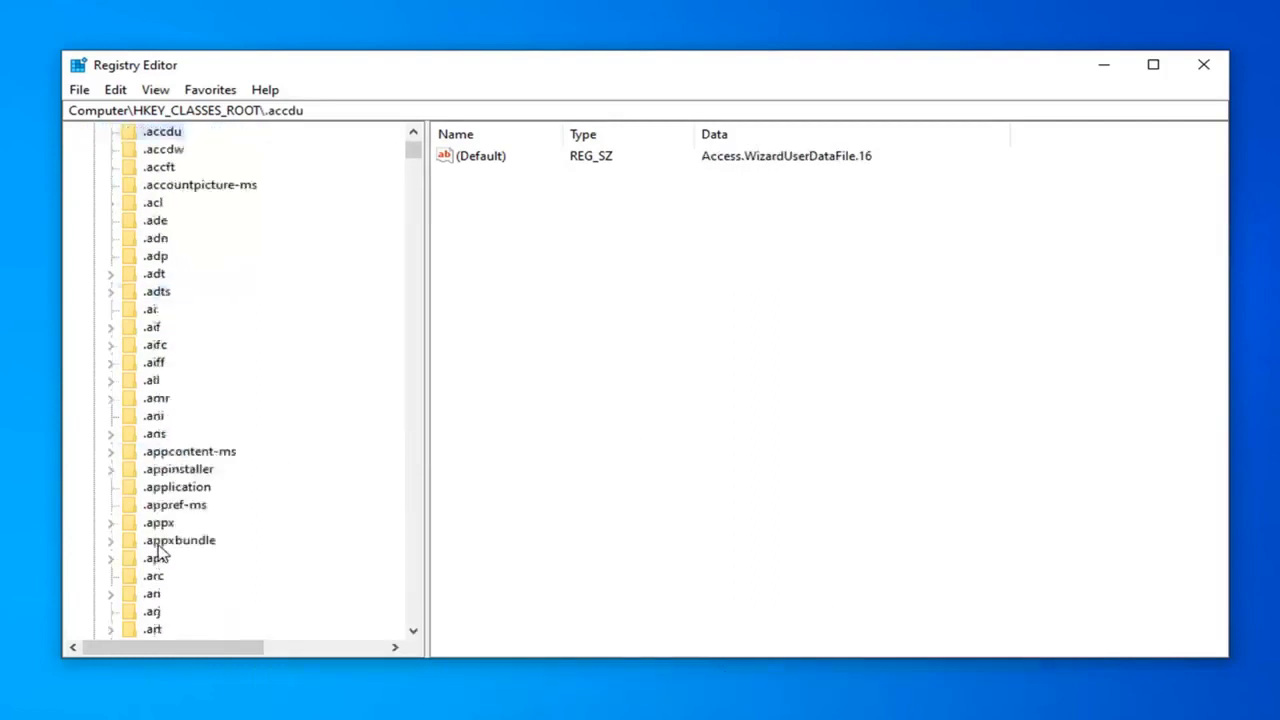
{"action": "scroll", "scroll_direction": "down", "scroll_amount": 3}
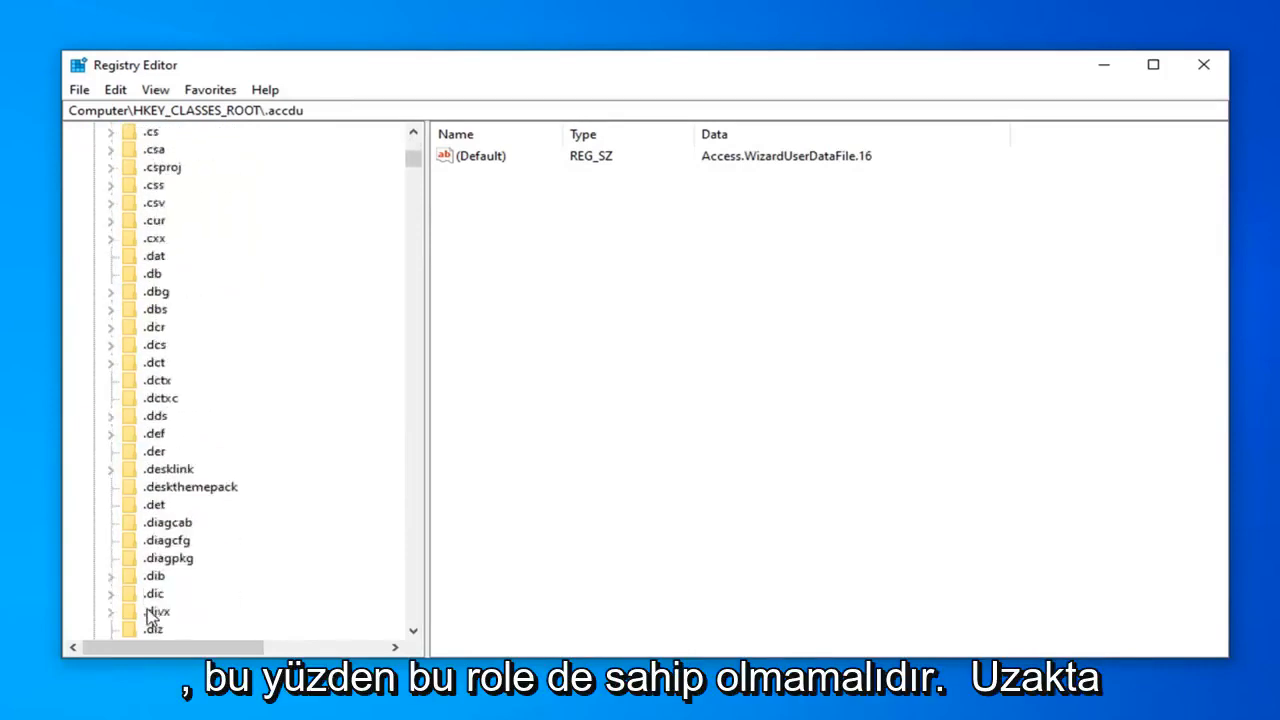
{"action": "scroll", "scroll_direction": "down", "scroll_amount": 3}
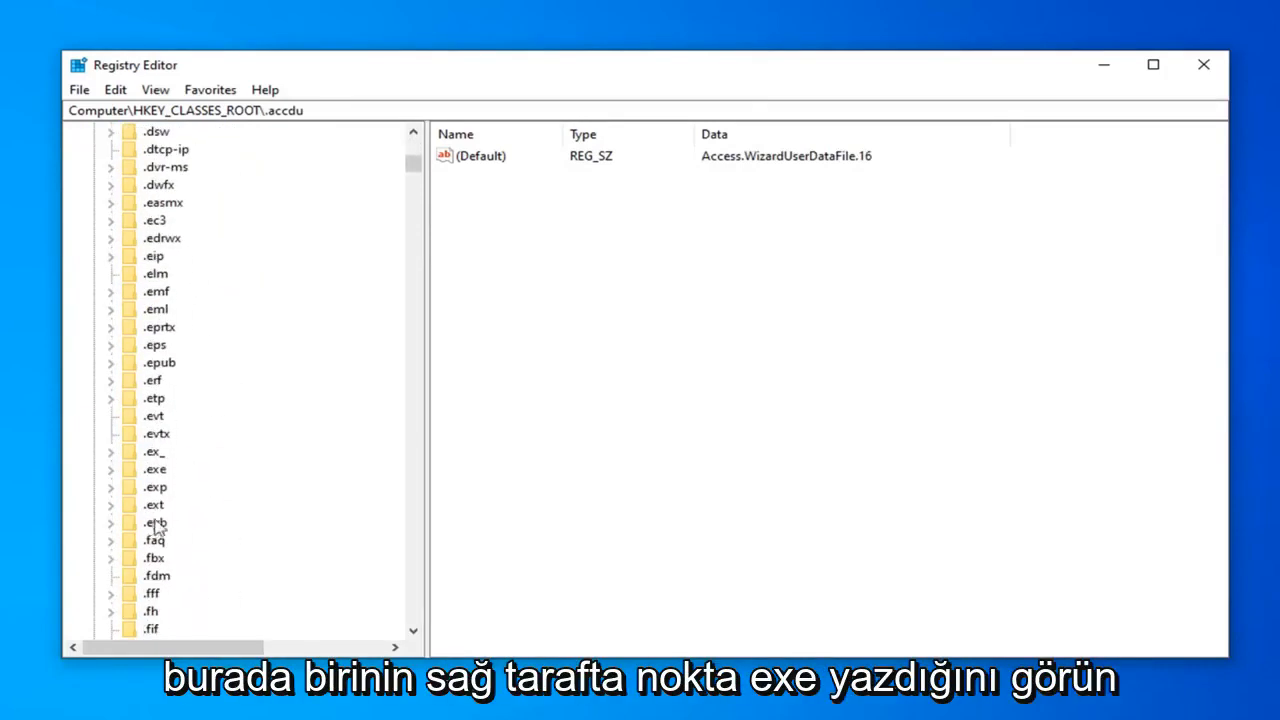
{"action": "left_click", "coordinate": [156, 468]}
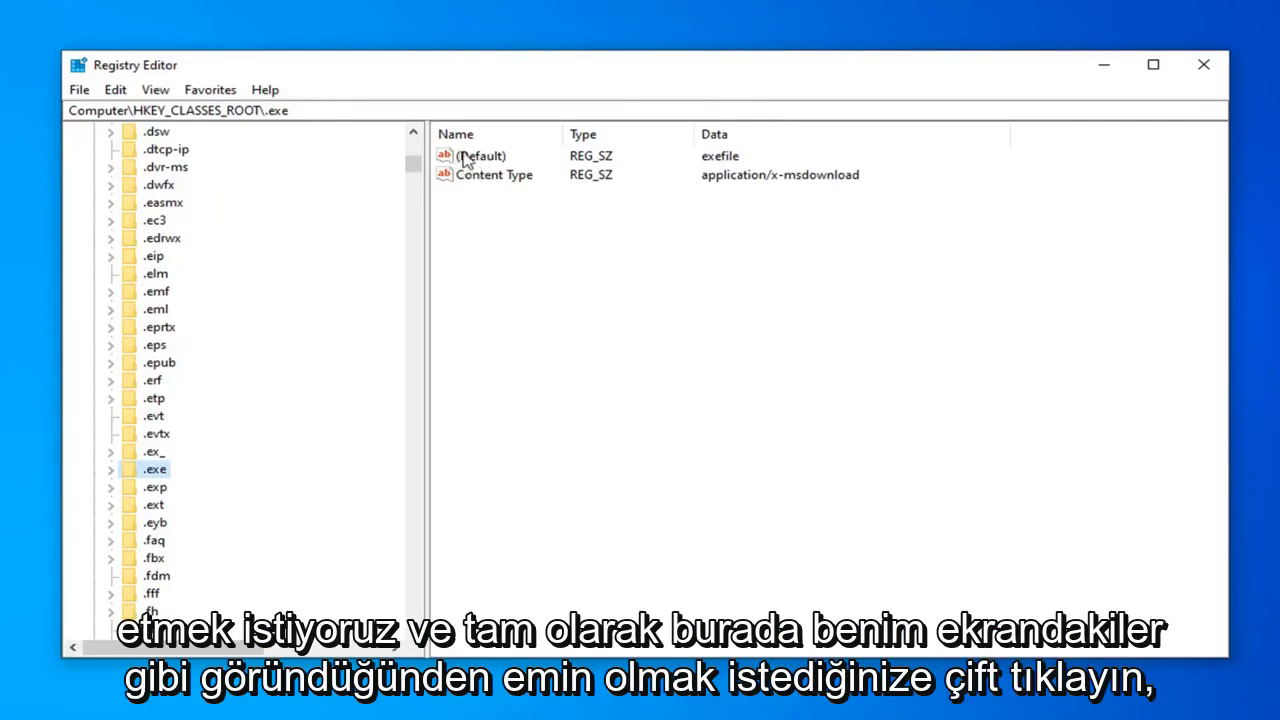
{"action": "double_click", "coordinate": [482, 156]}
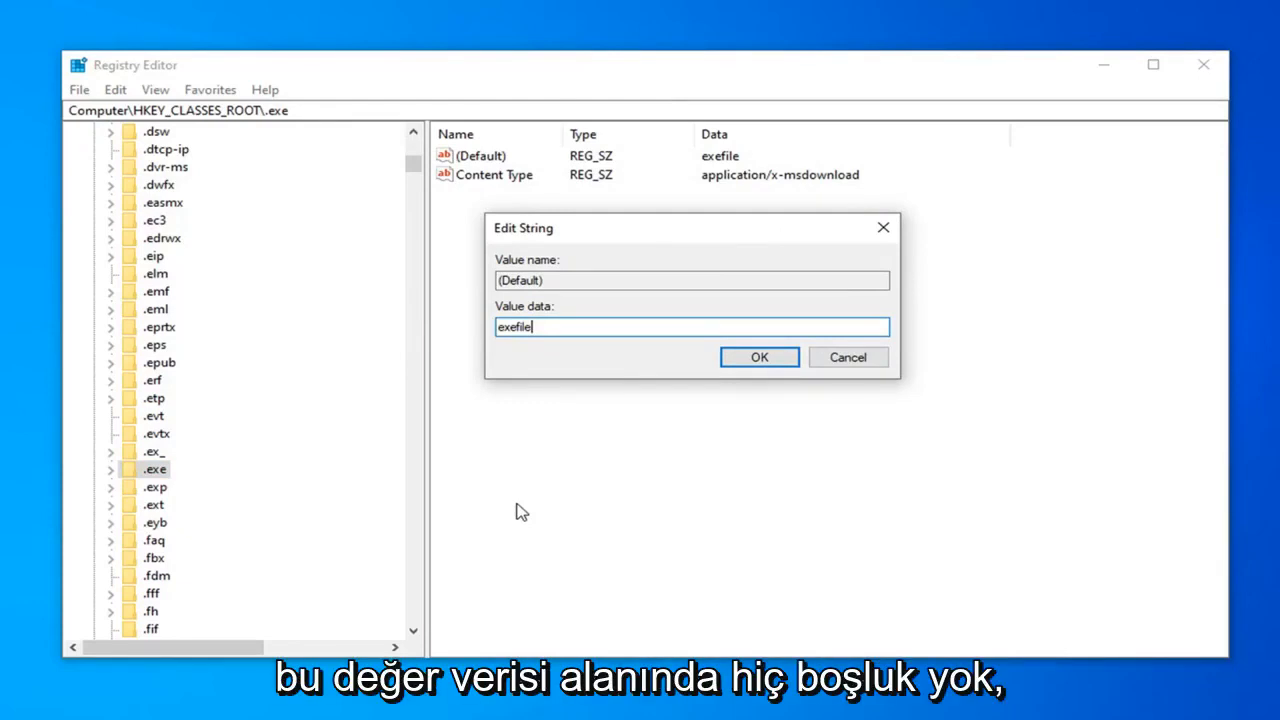
{"action": "mouse_move", "coordinate": [504, 488]}
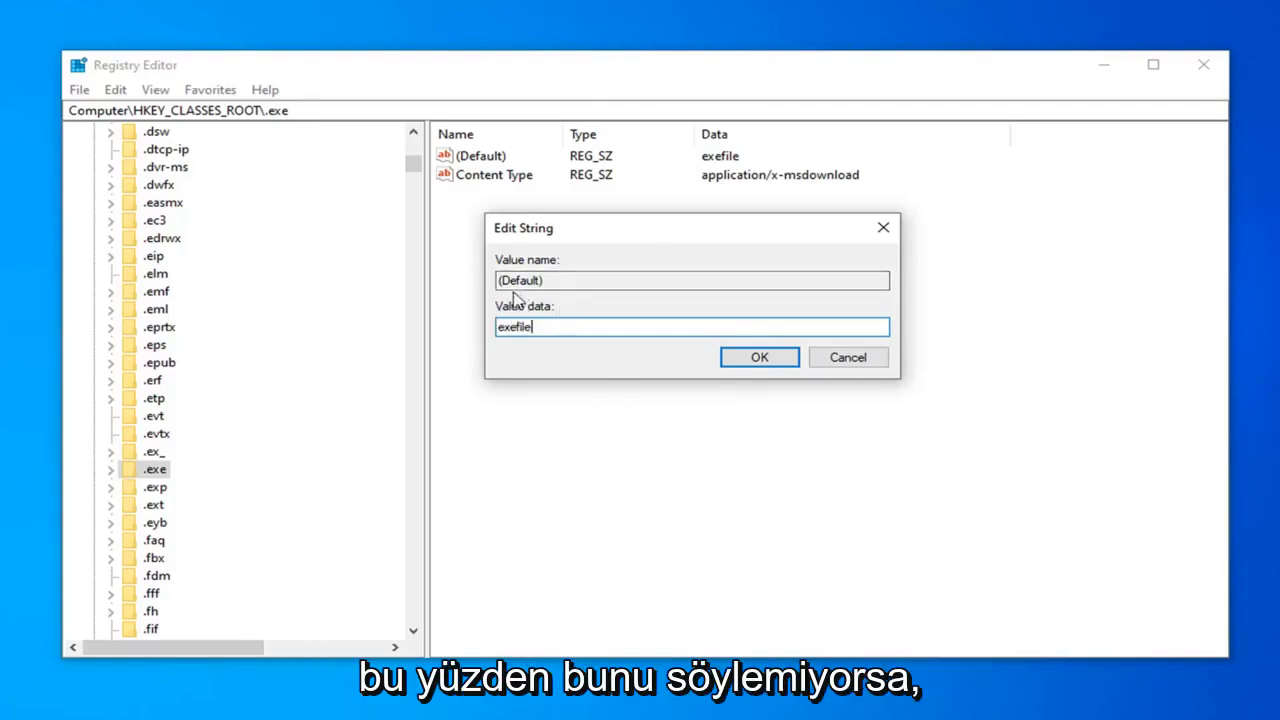
{"action": "mouse_move", "coordinate": [688, 374]}
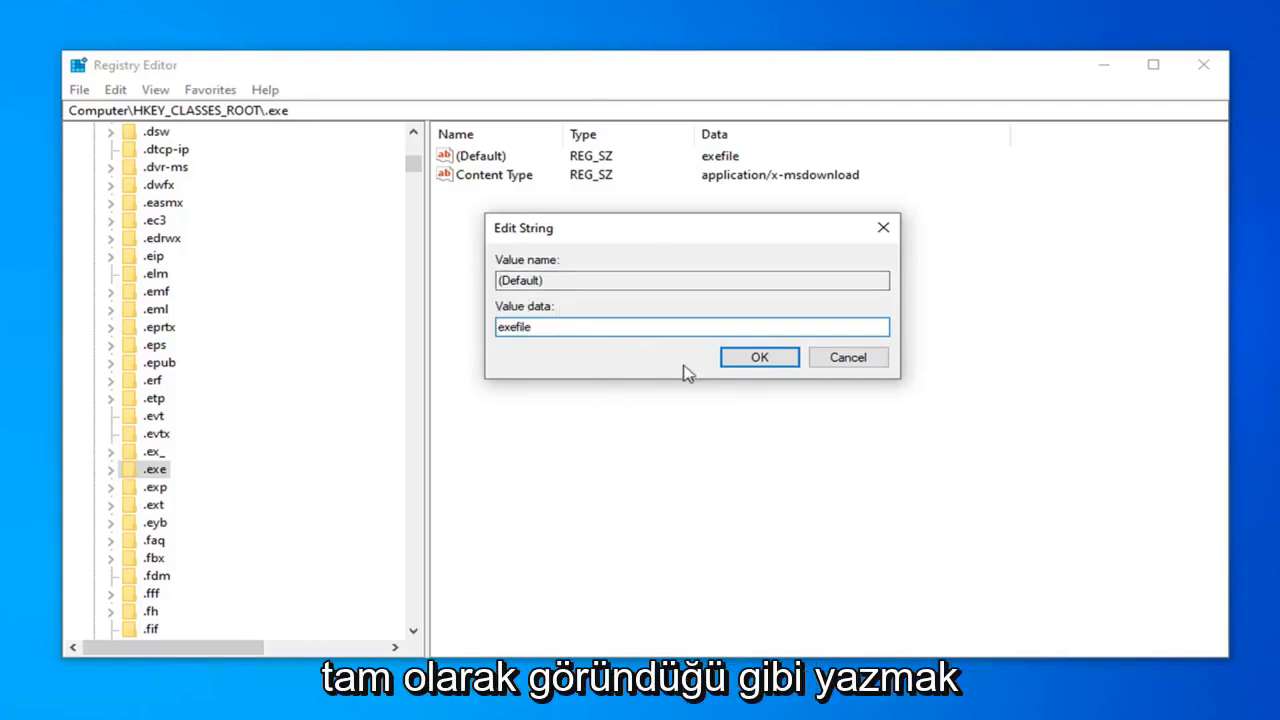
{"action": "left_click", "coordinate": [758, 356]}
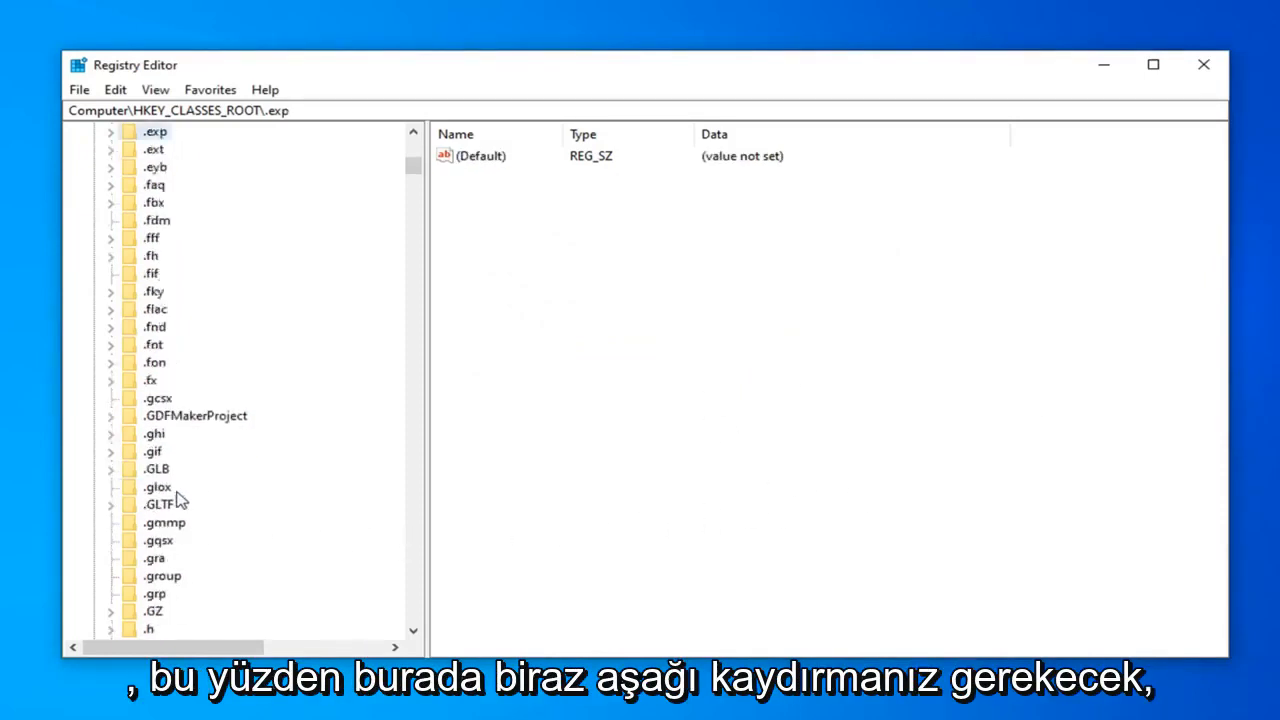
{"action": "scroll", "scroll_direction": "down", "scroll_amount": 3}
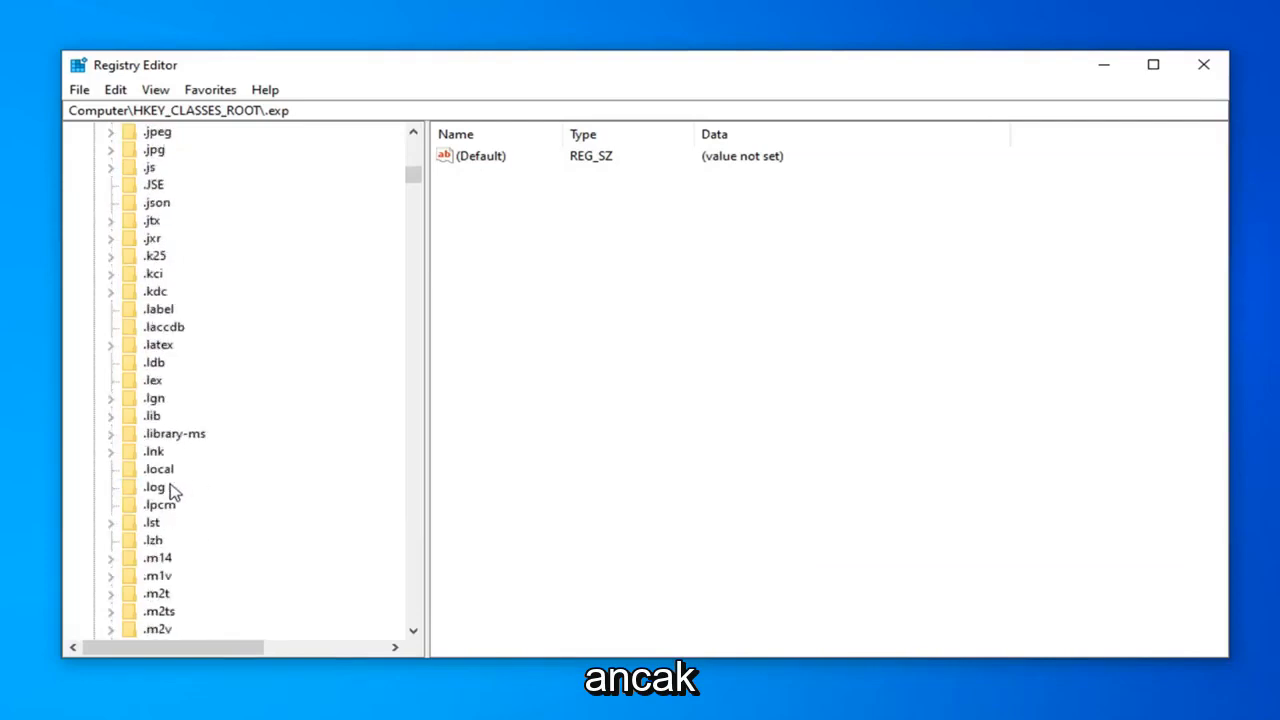
{"action": "scroll", "scroll_direction": "down", "scroll_amount": 3}
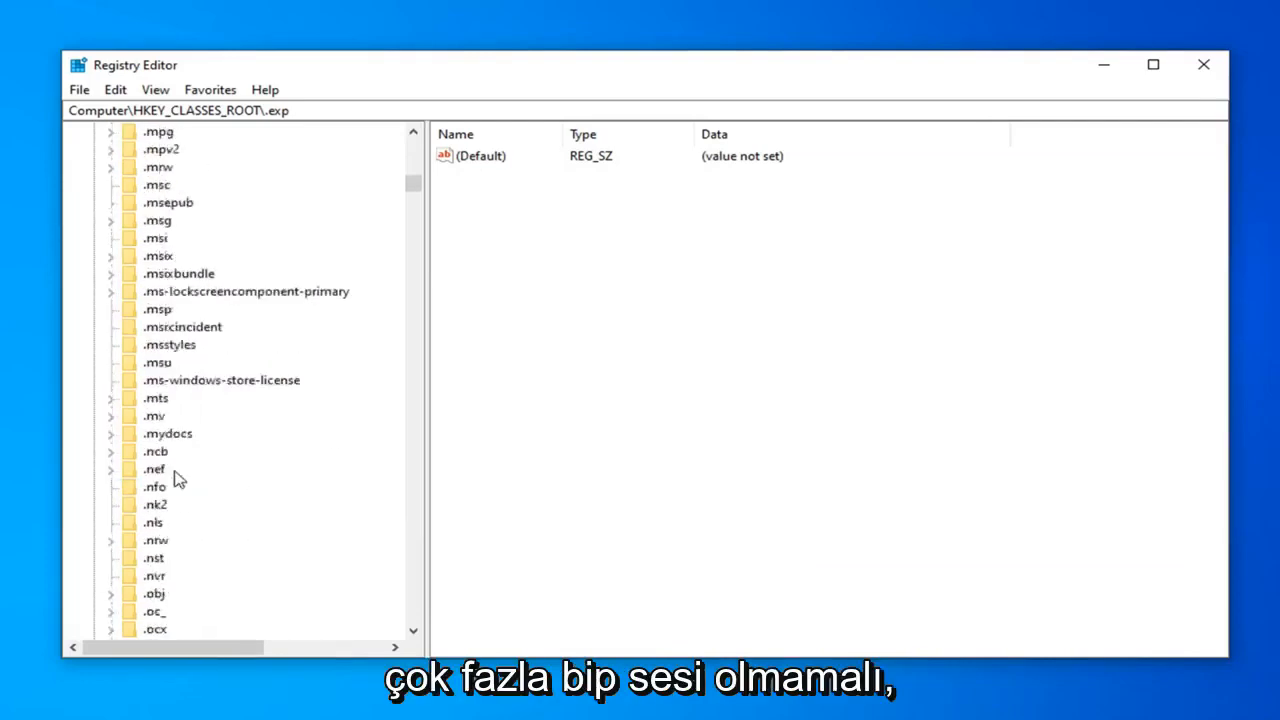
{"action": "left_click_drag", "start_coordinate": [412, 184], "coordinate": [412, 222]}
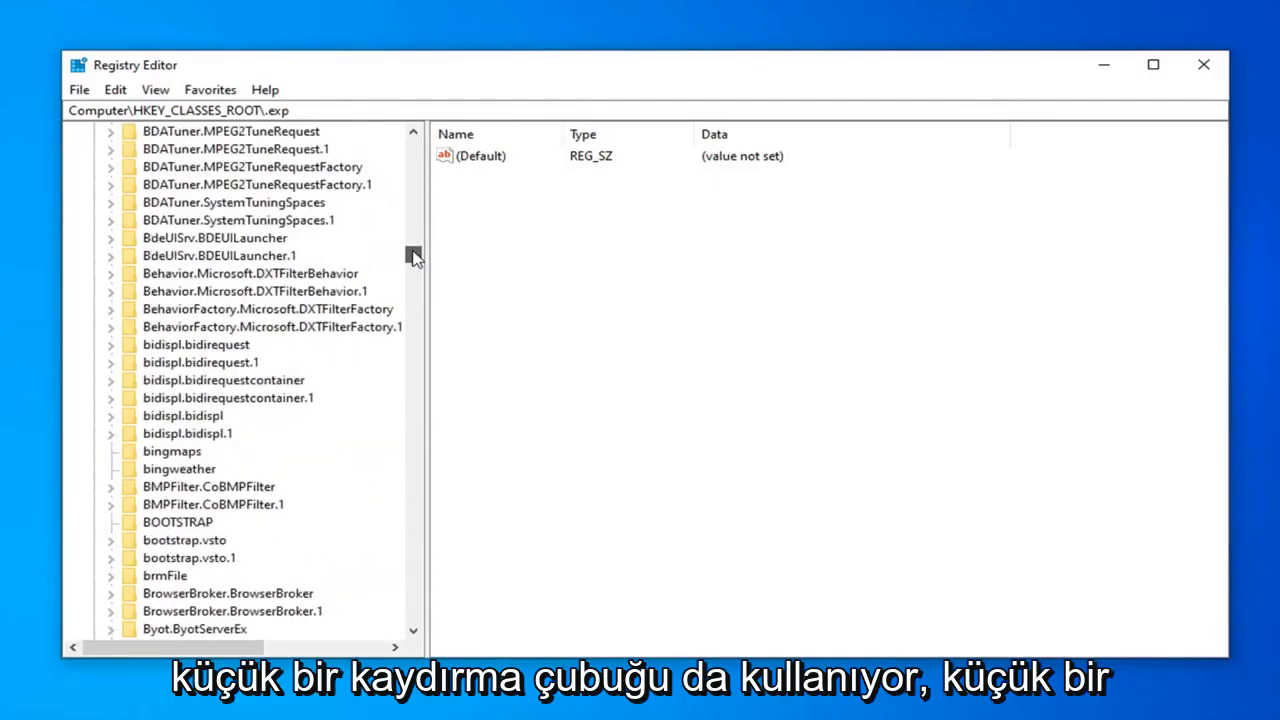
{"action": "left_click_drag", "start_coordinate": [412, 256], "coordinate": [412, 360]}
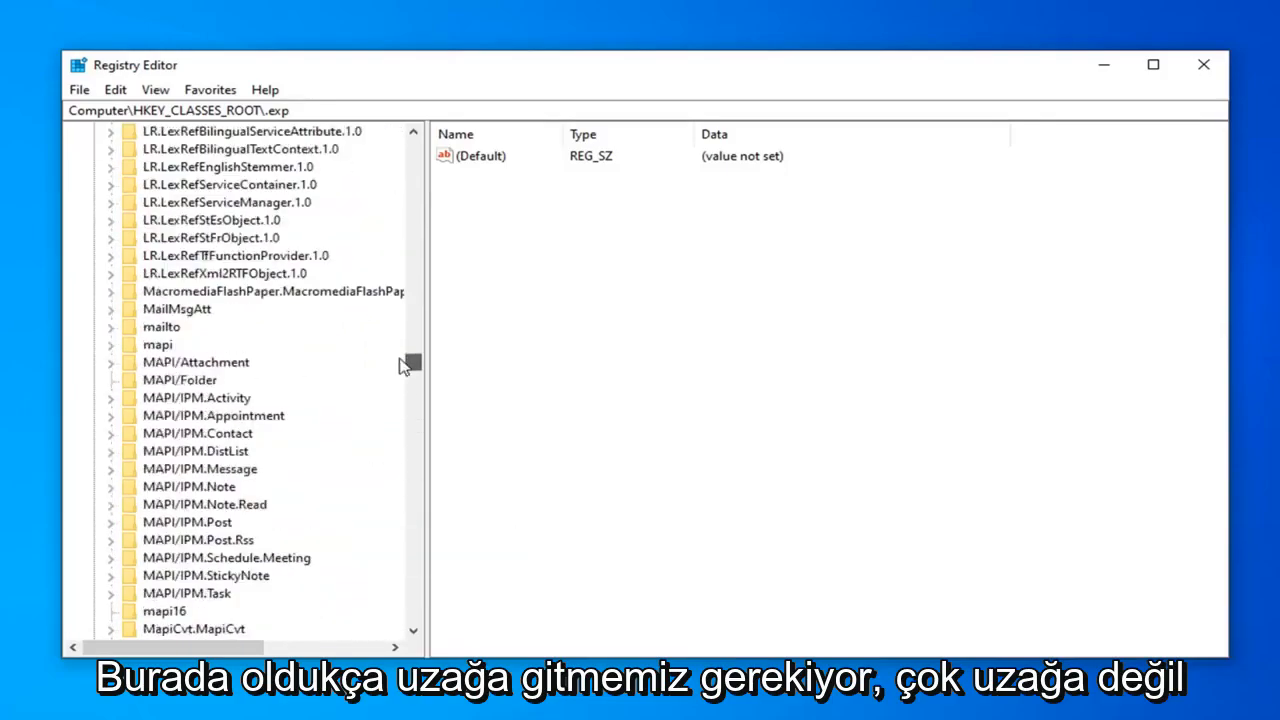
{"action": "left_click_drag", "start_coordinate": [410, 362], "coordinate": [412, 268]}
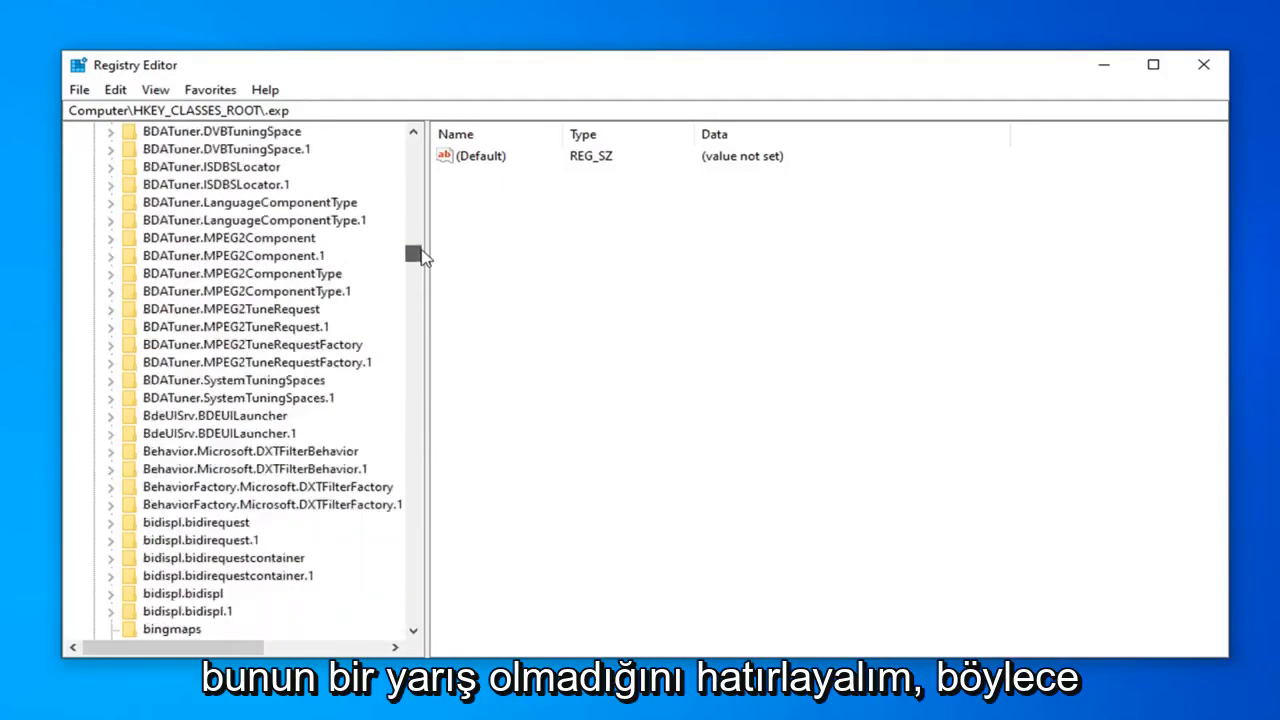
{"action": "scroll", "scroll_direction": "down", "scroll_amount": 3}
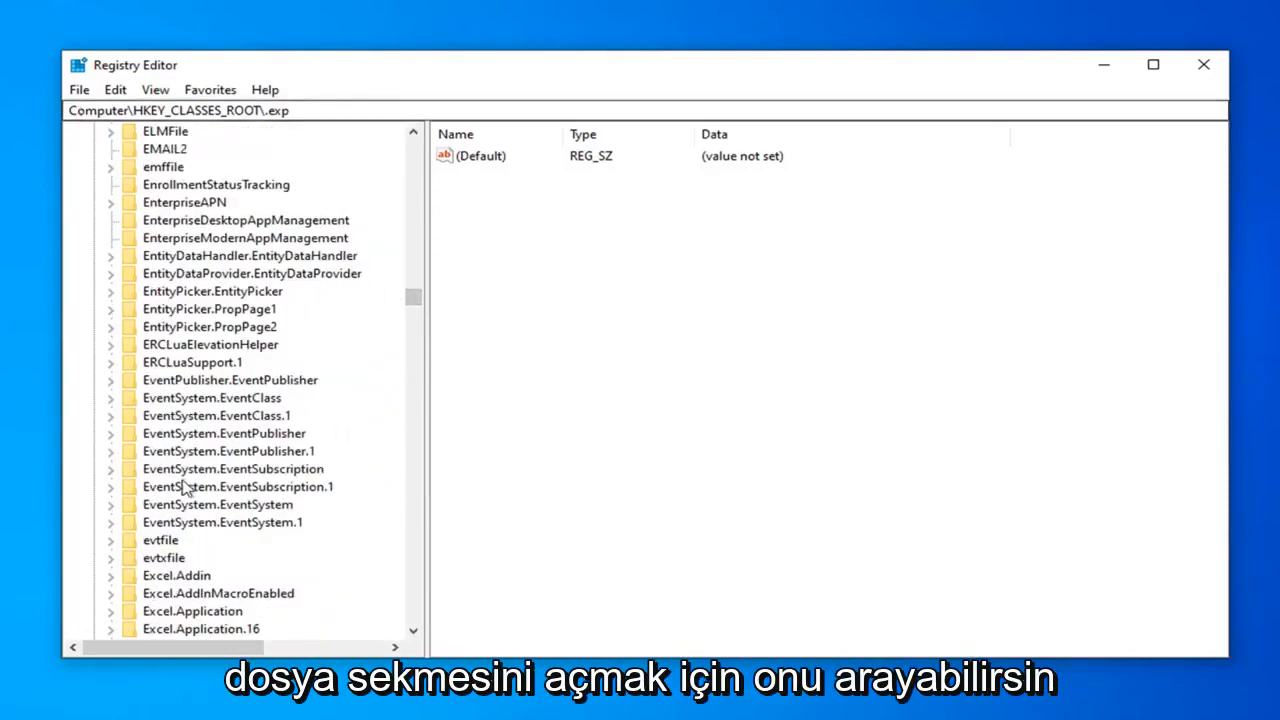
{"action": "scroll", "scroll_direction": "down", "scroll_amount": 3}
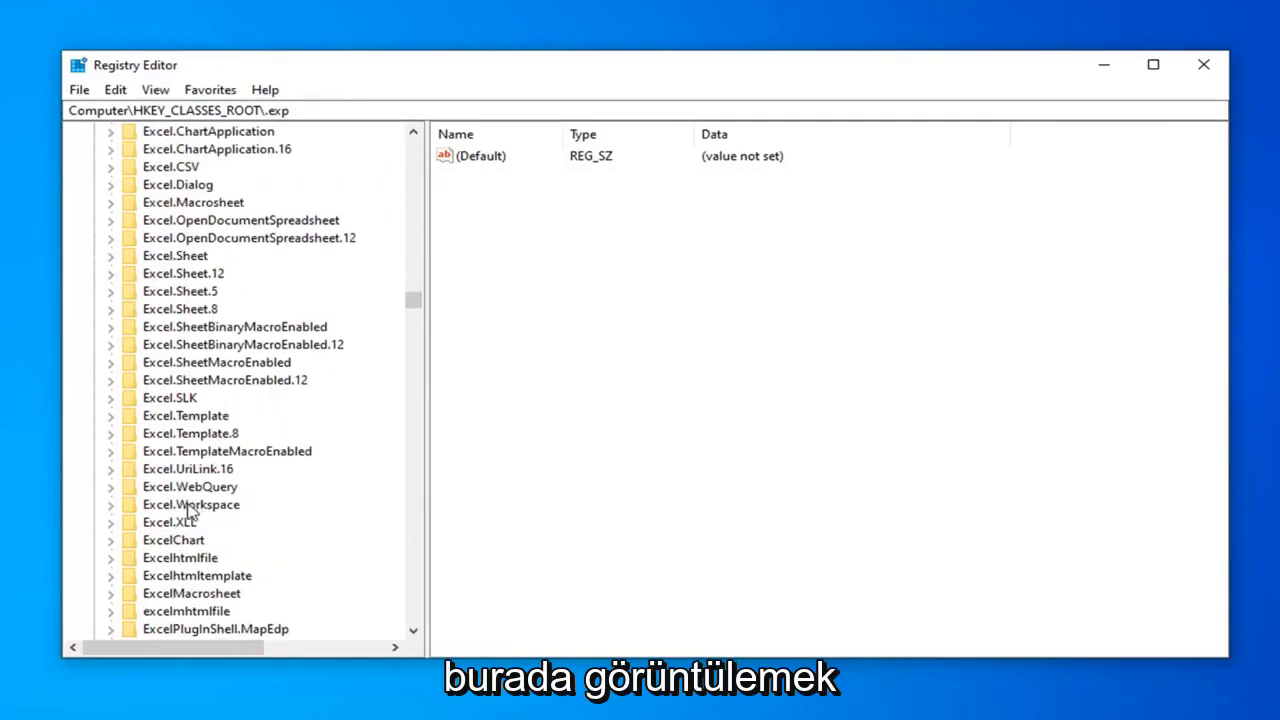
- Set up Edit > Find for 'exefile' matching key names only, with Values and Data unticked
{"action": "left_click", "coordinate": [156, 88]}
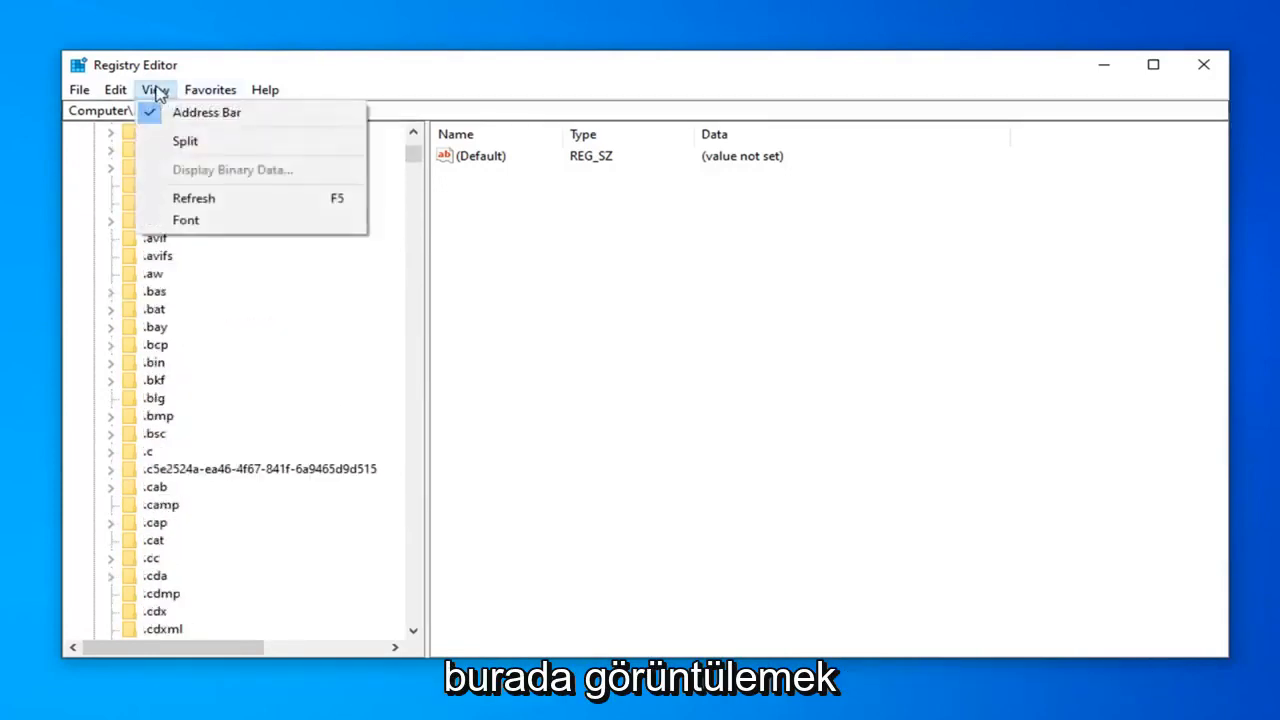
{"action": "left_click", "coordinate": [116, 88]}
{"action": "type", "text": "exefile"}
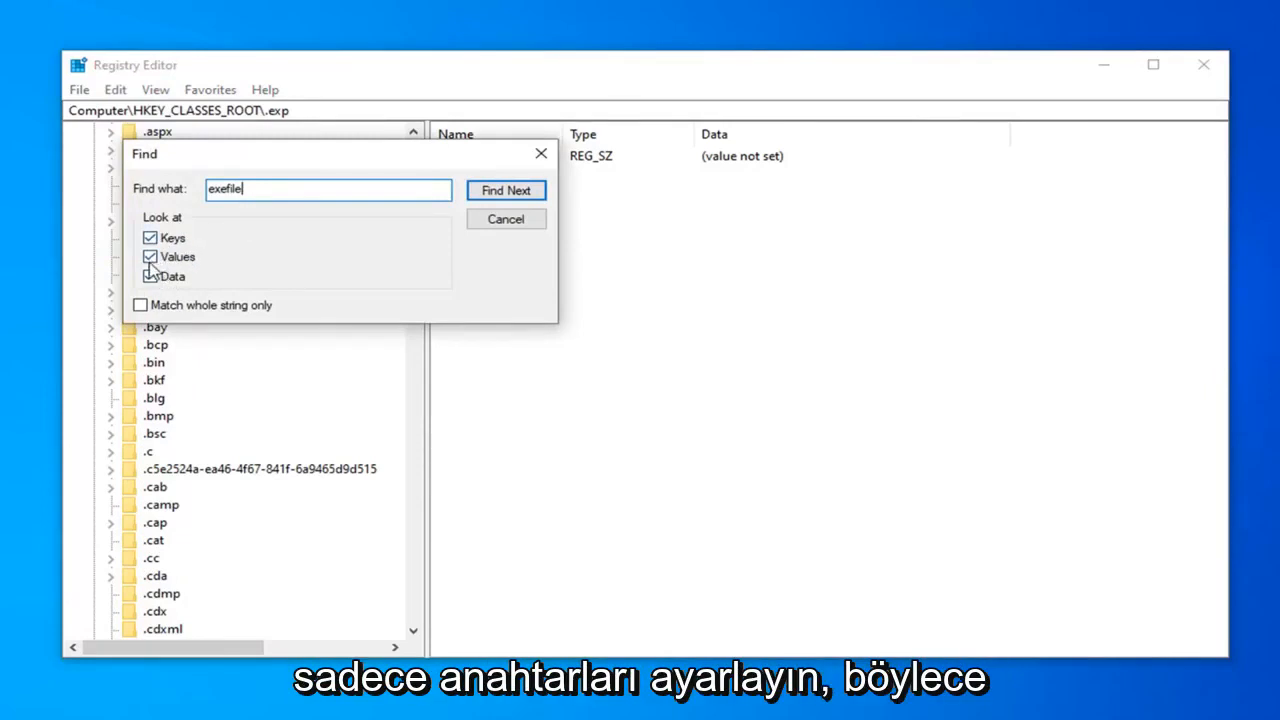
{"action": "left_click", "coordinate": [150, 256]}
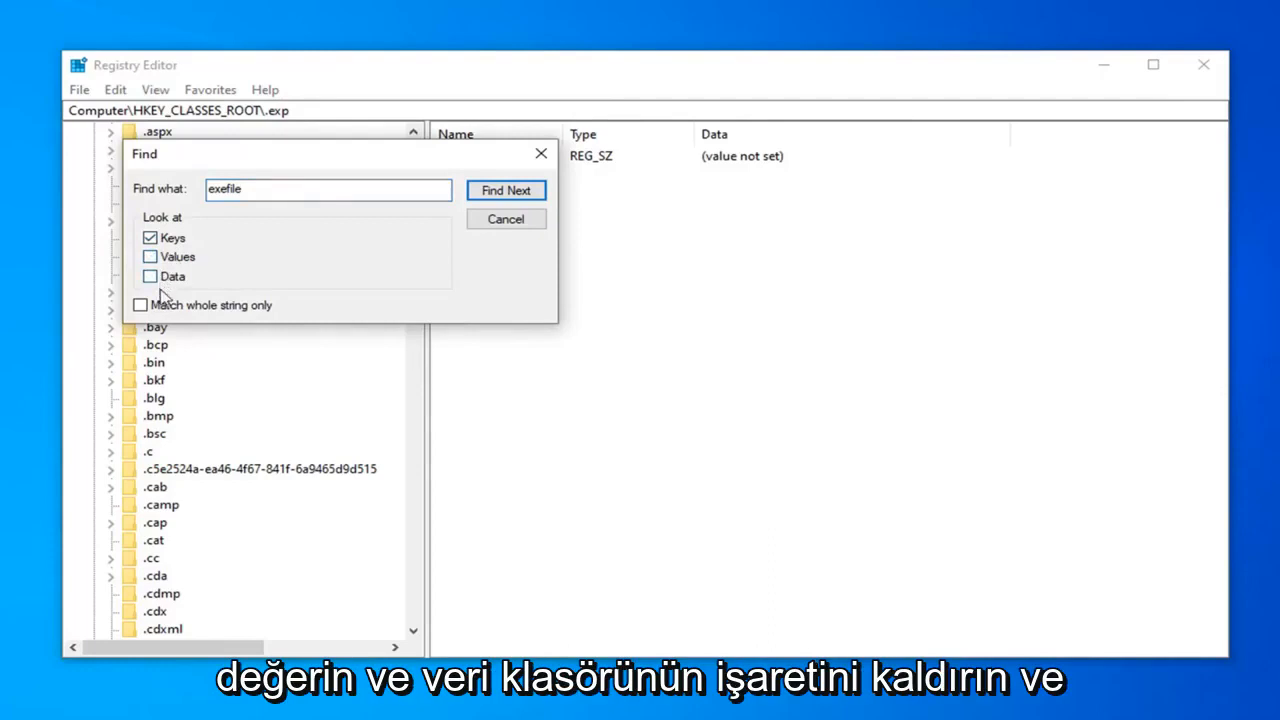
{"action": "left_click", "coordinate": [506, 190]}
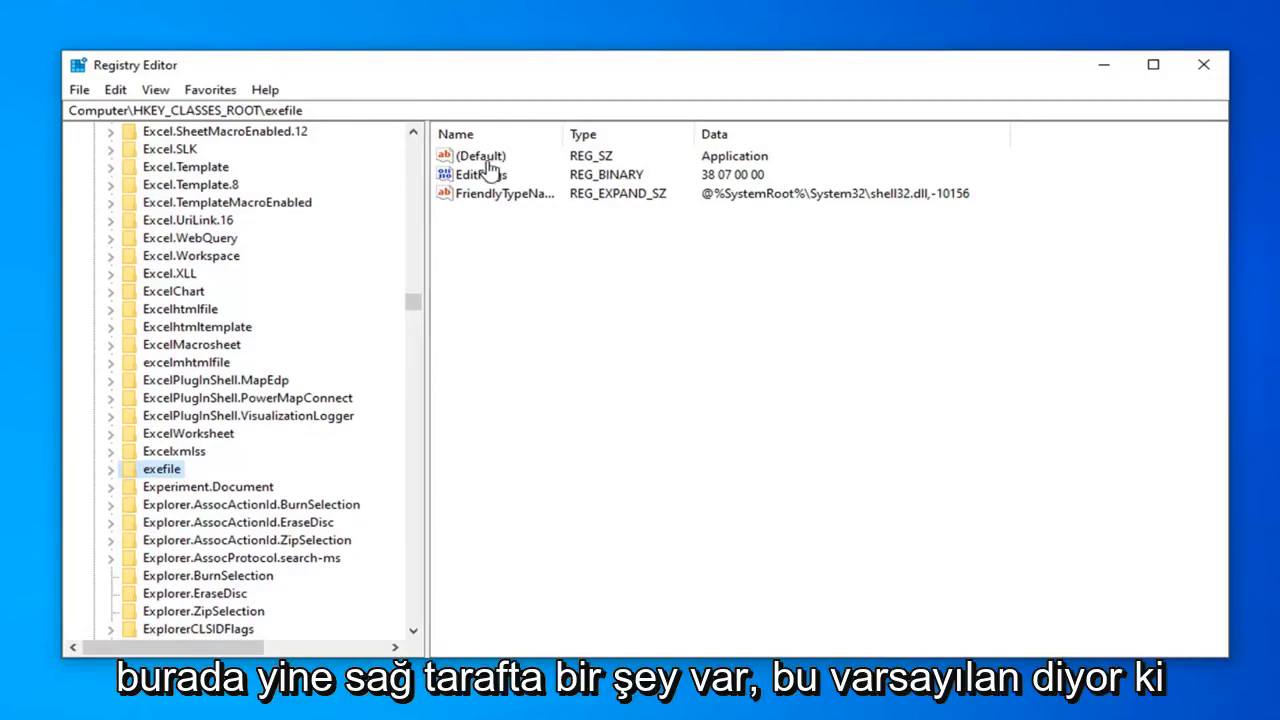
- Inspect the exefile key's (Default) value and confirm it reads Application
{"action": "double_click", "coordinate": [484, 156]}
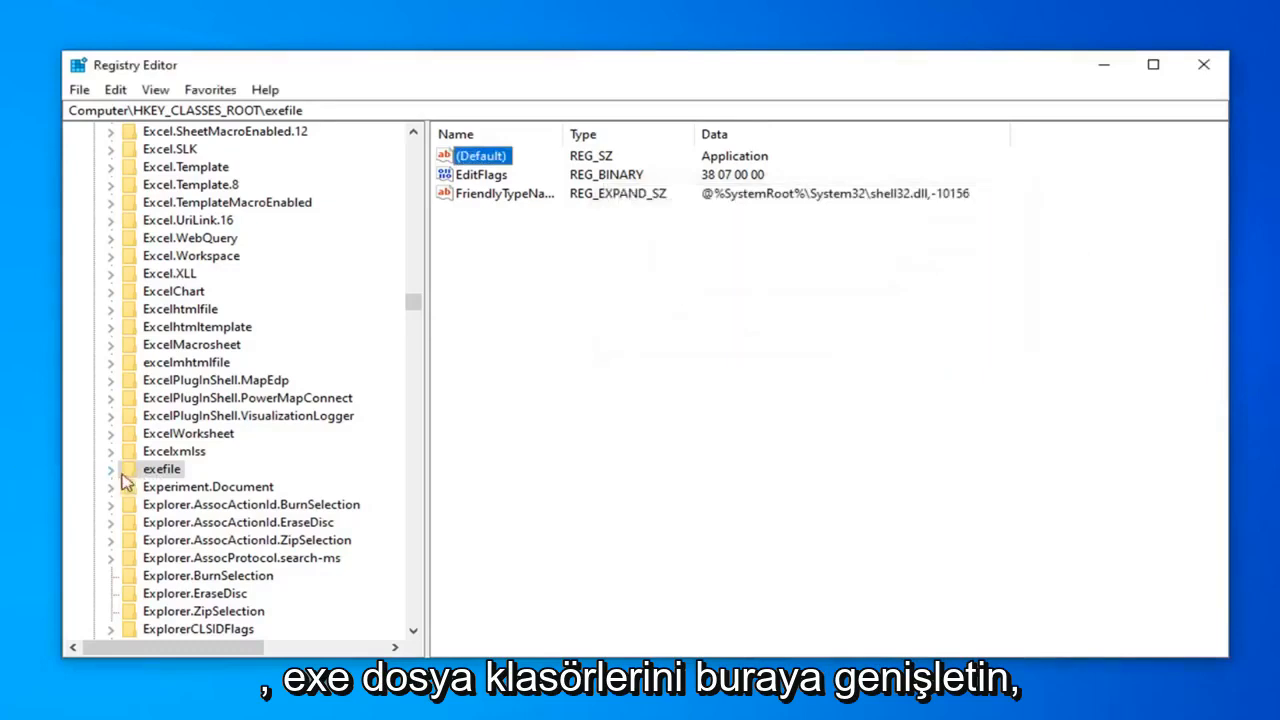
- Expand exefile\shell\open and select the command key, showing its "%1" %* default
{"action": "left_click", "coordinate": [110, 468]}
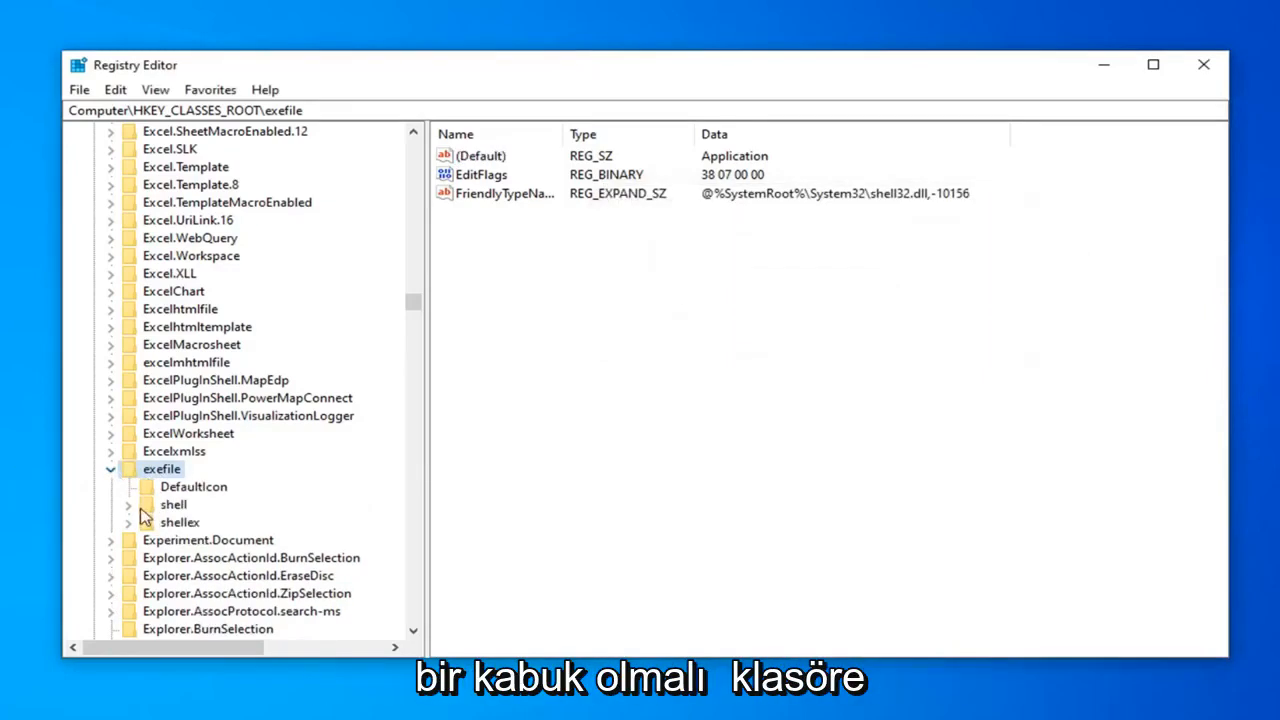
{"action": "mouse_move", "coordinate": [164, 524]}
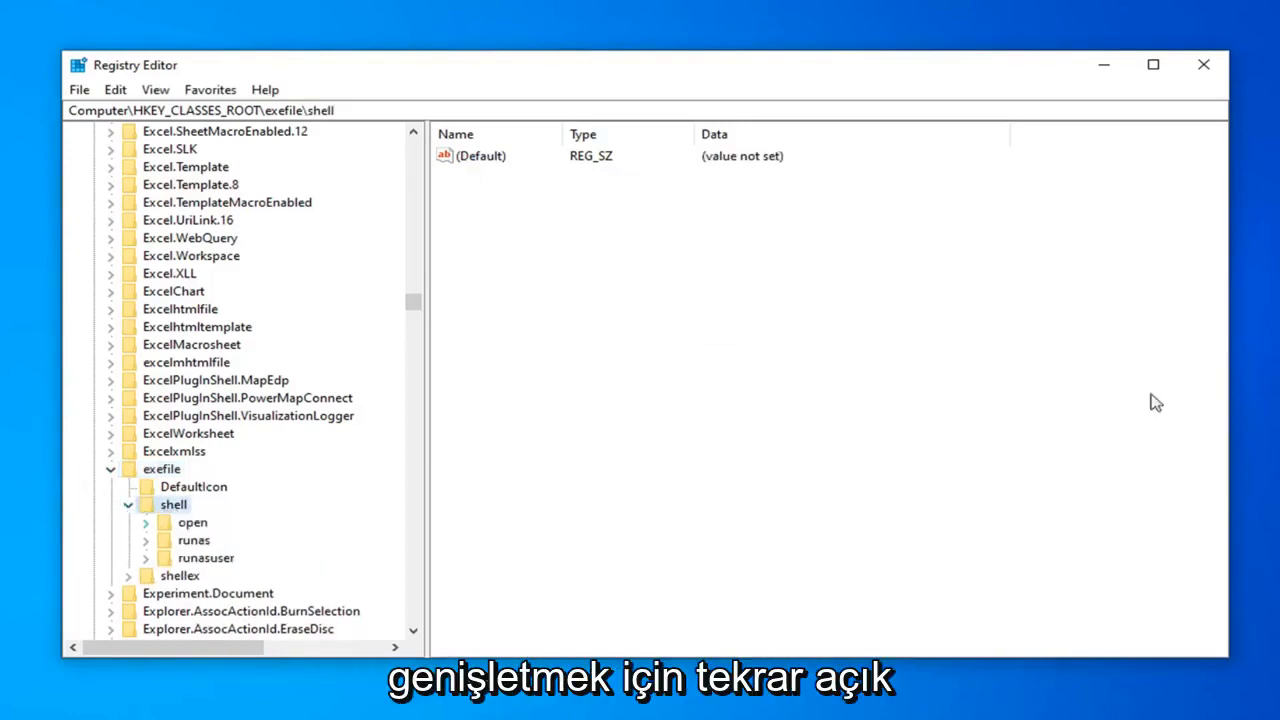
{"action": "left_click", "coordinate": [192, 522]}
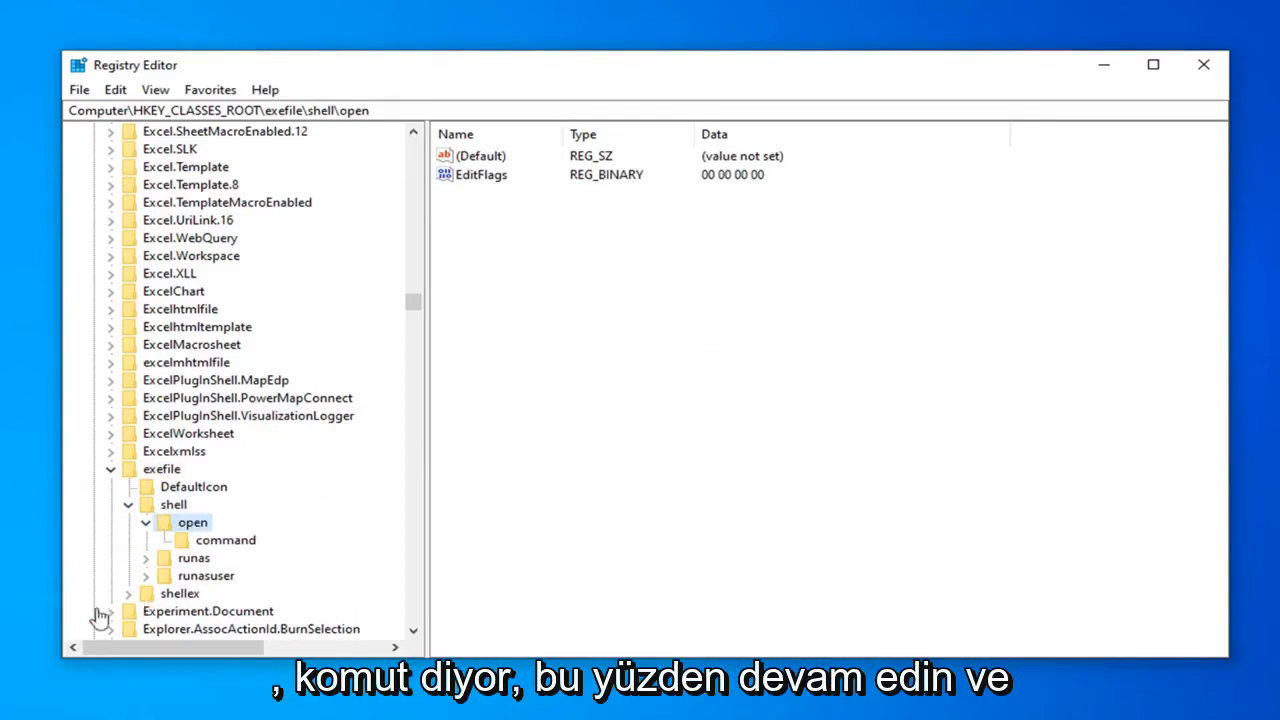
{"action": "left_click", "coordinate": [224, 540]}
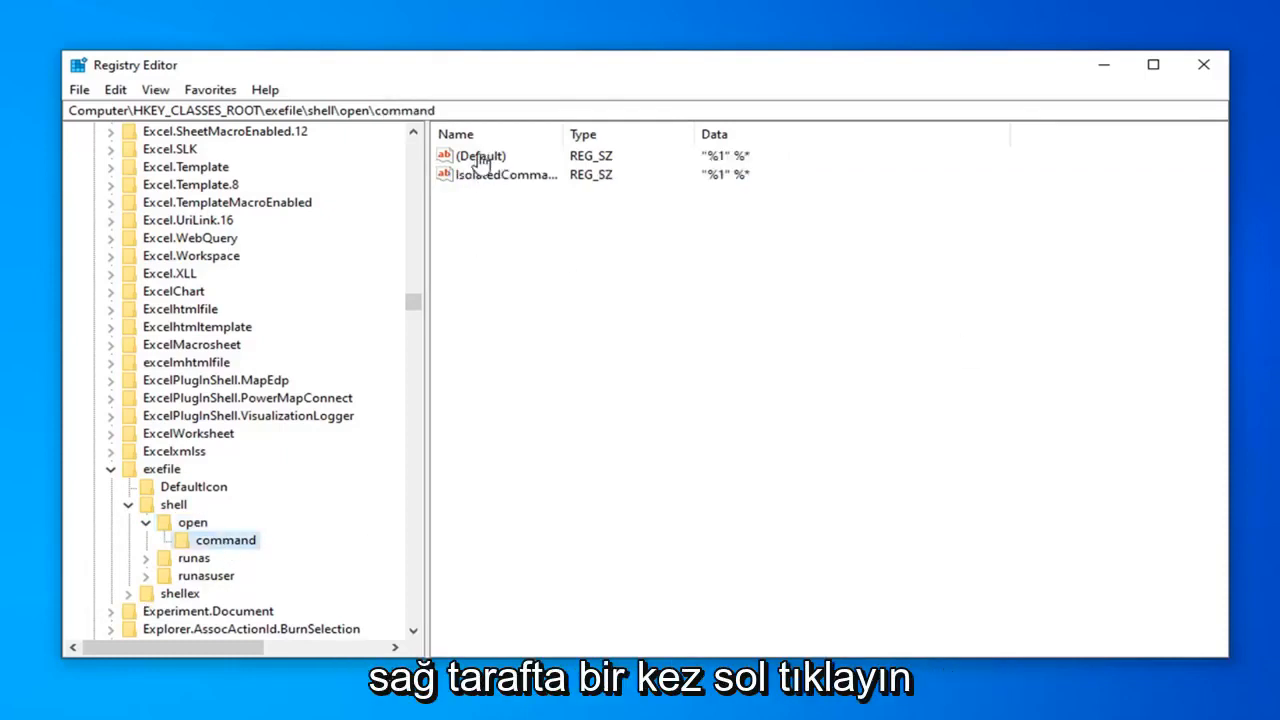
{"action": "mouse_move", "coordinate": [676, 172]}
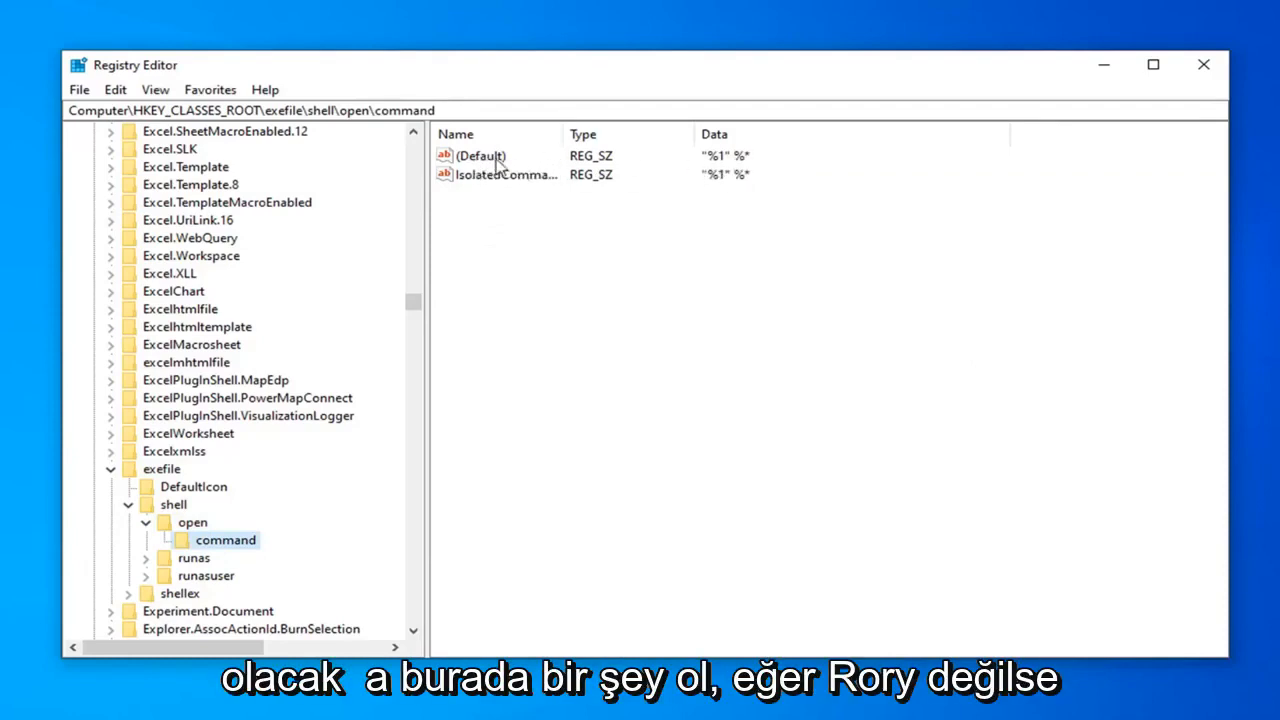
- Confirm the command key's (Default) value is "%1" %* unchanged and close Registry Editor
{"action": "double_click", "coordinate": [480, 156]}
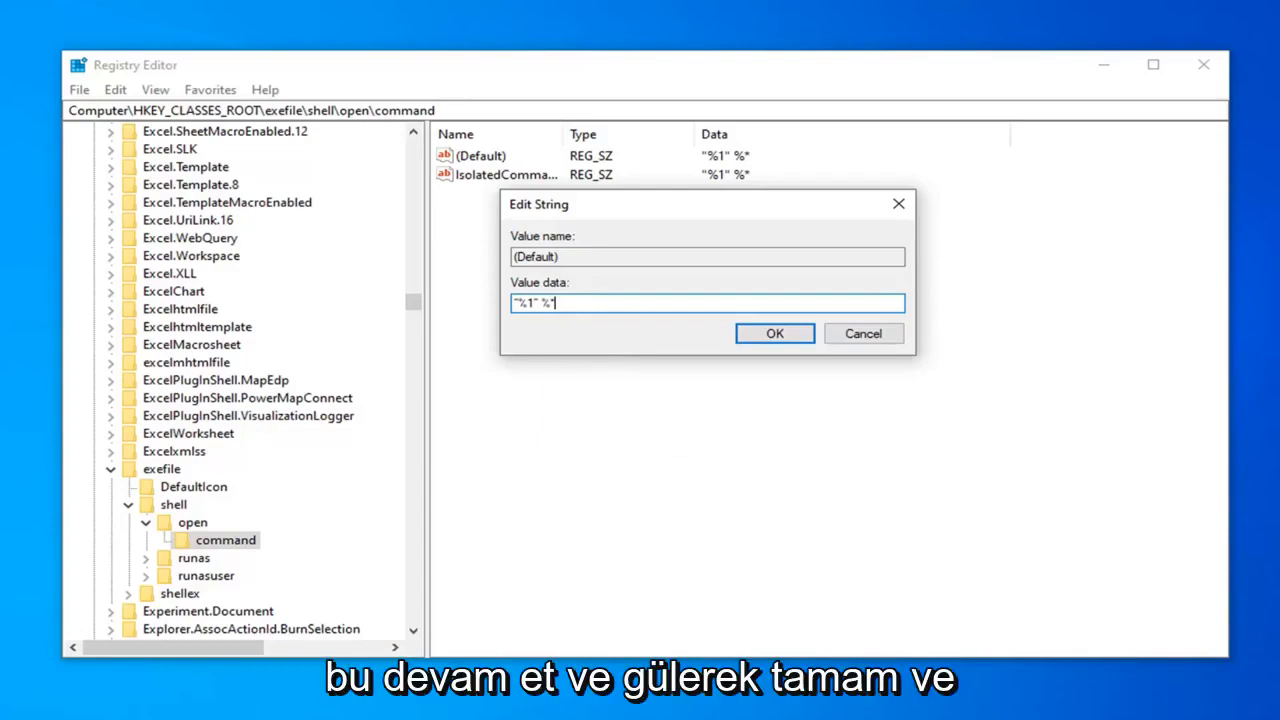
{"action": "left_click", "coordinate": [774, 332]}
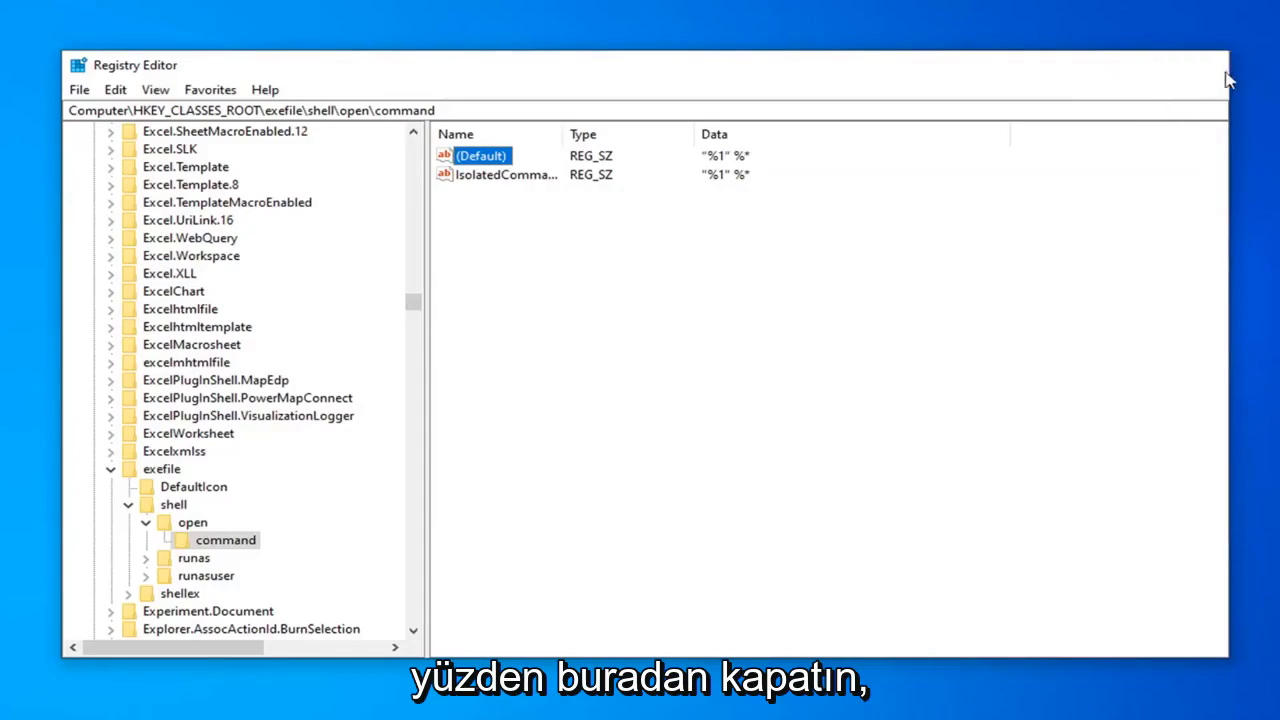
{"action": "left_click", "coordinate": [1228, 76]}
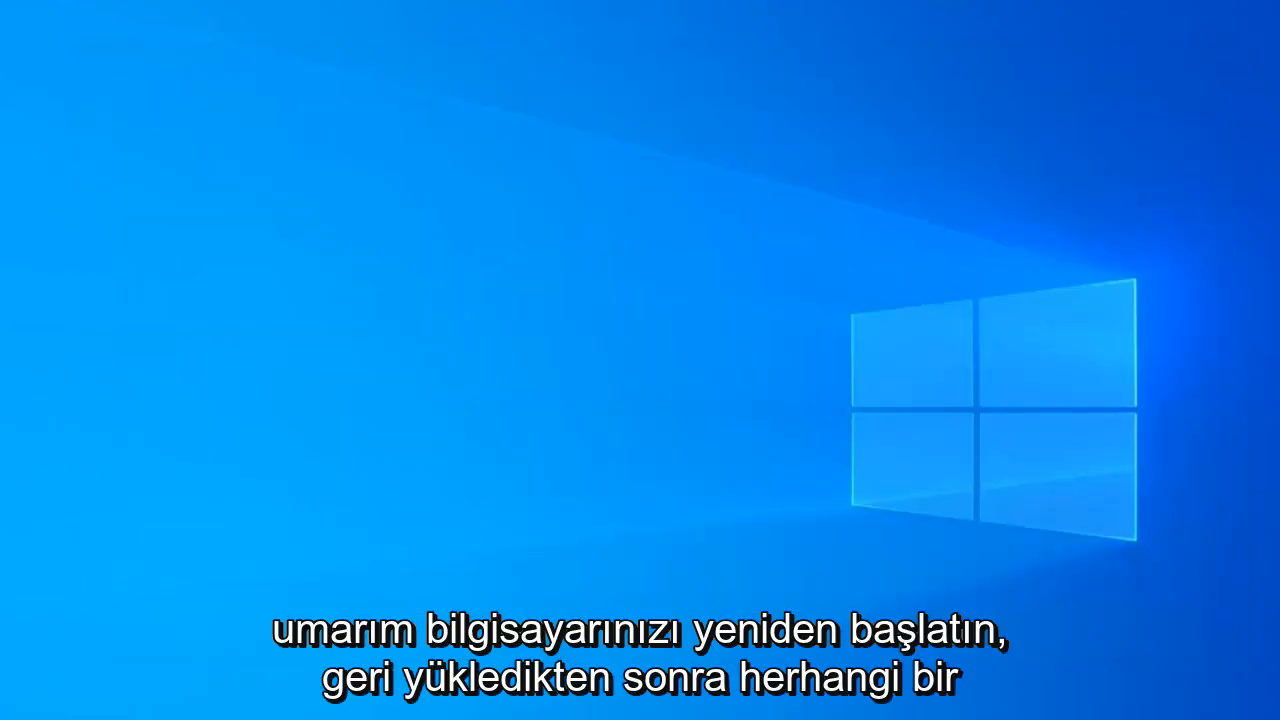